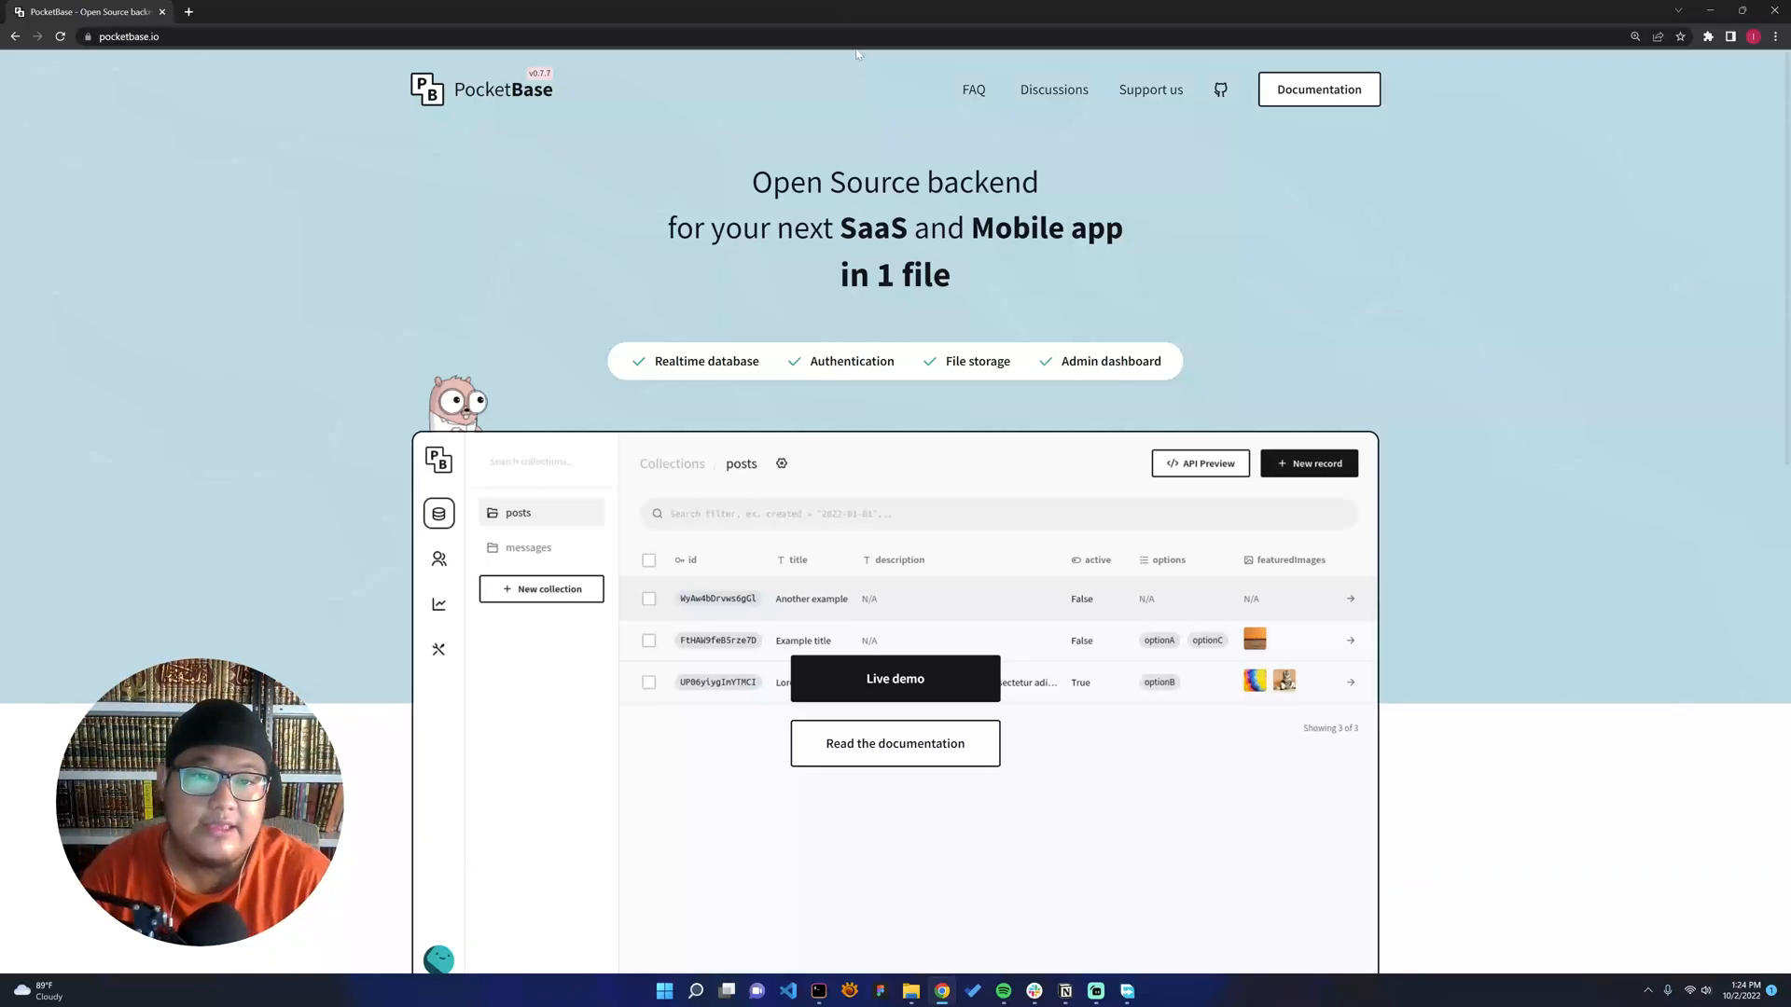
mouse_move(1051, 265)
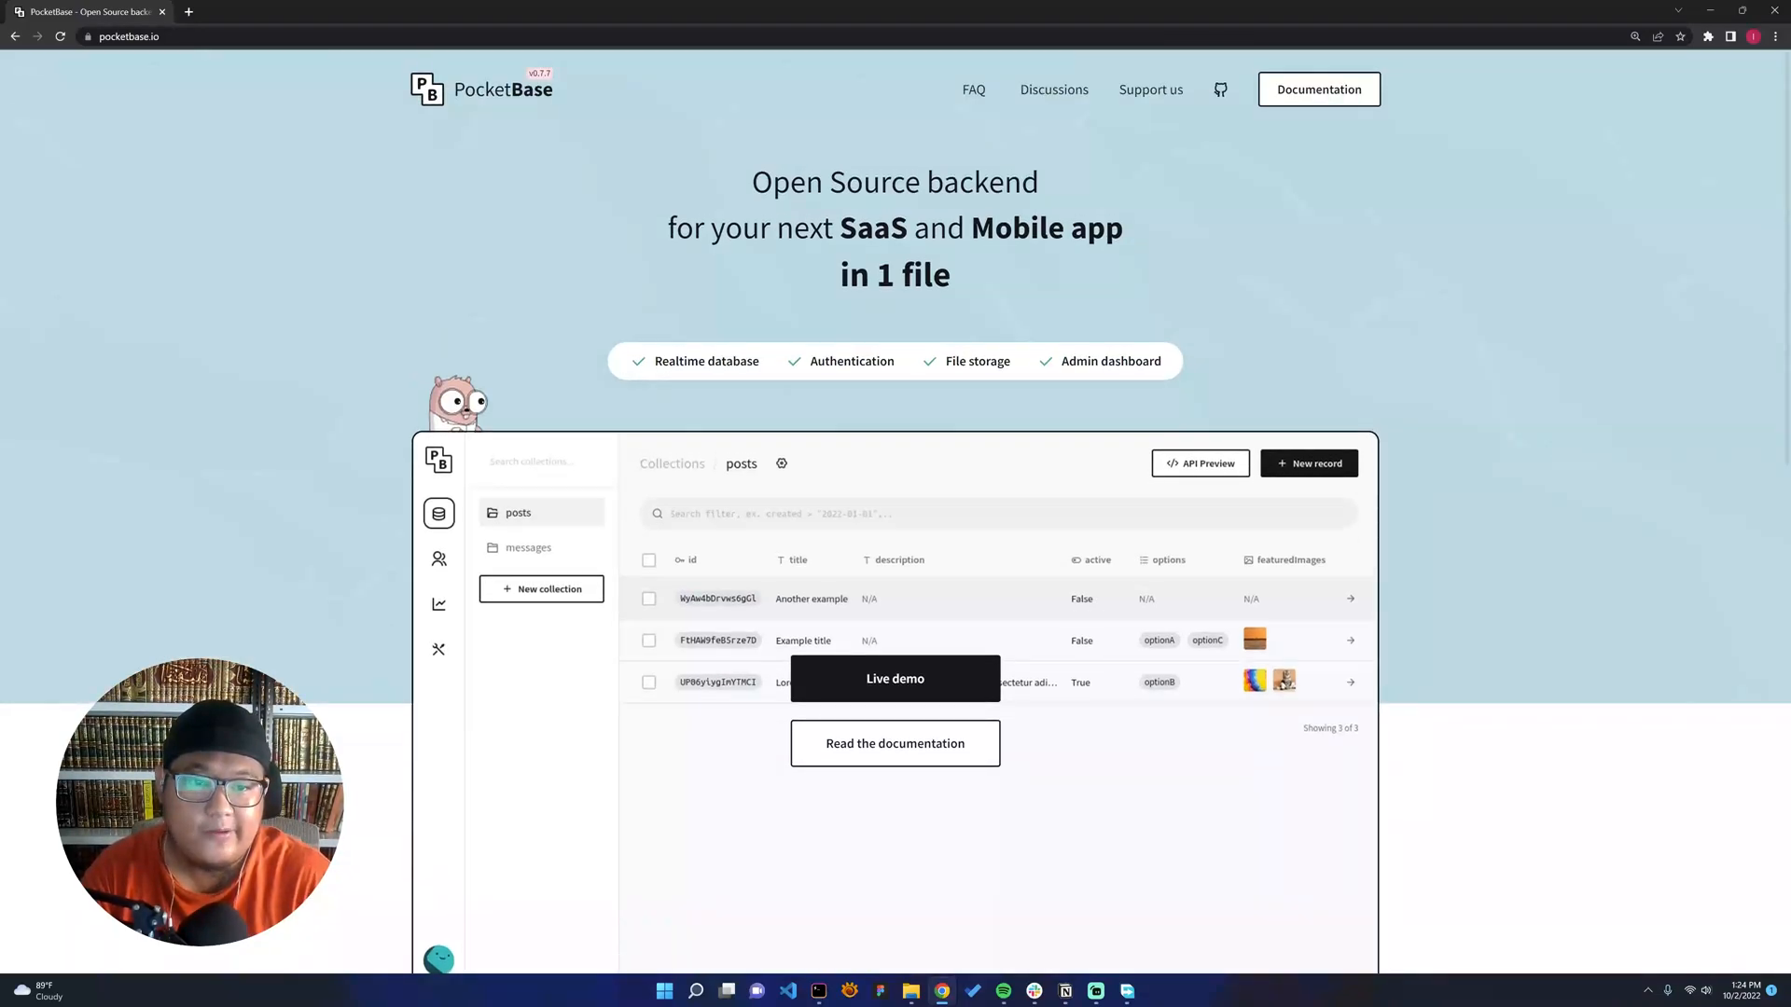
- View another feature's code sample on the homepage, then launch the admin dashboard Live demo
scroll("down", 3)
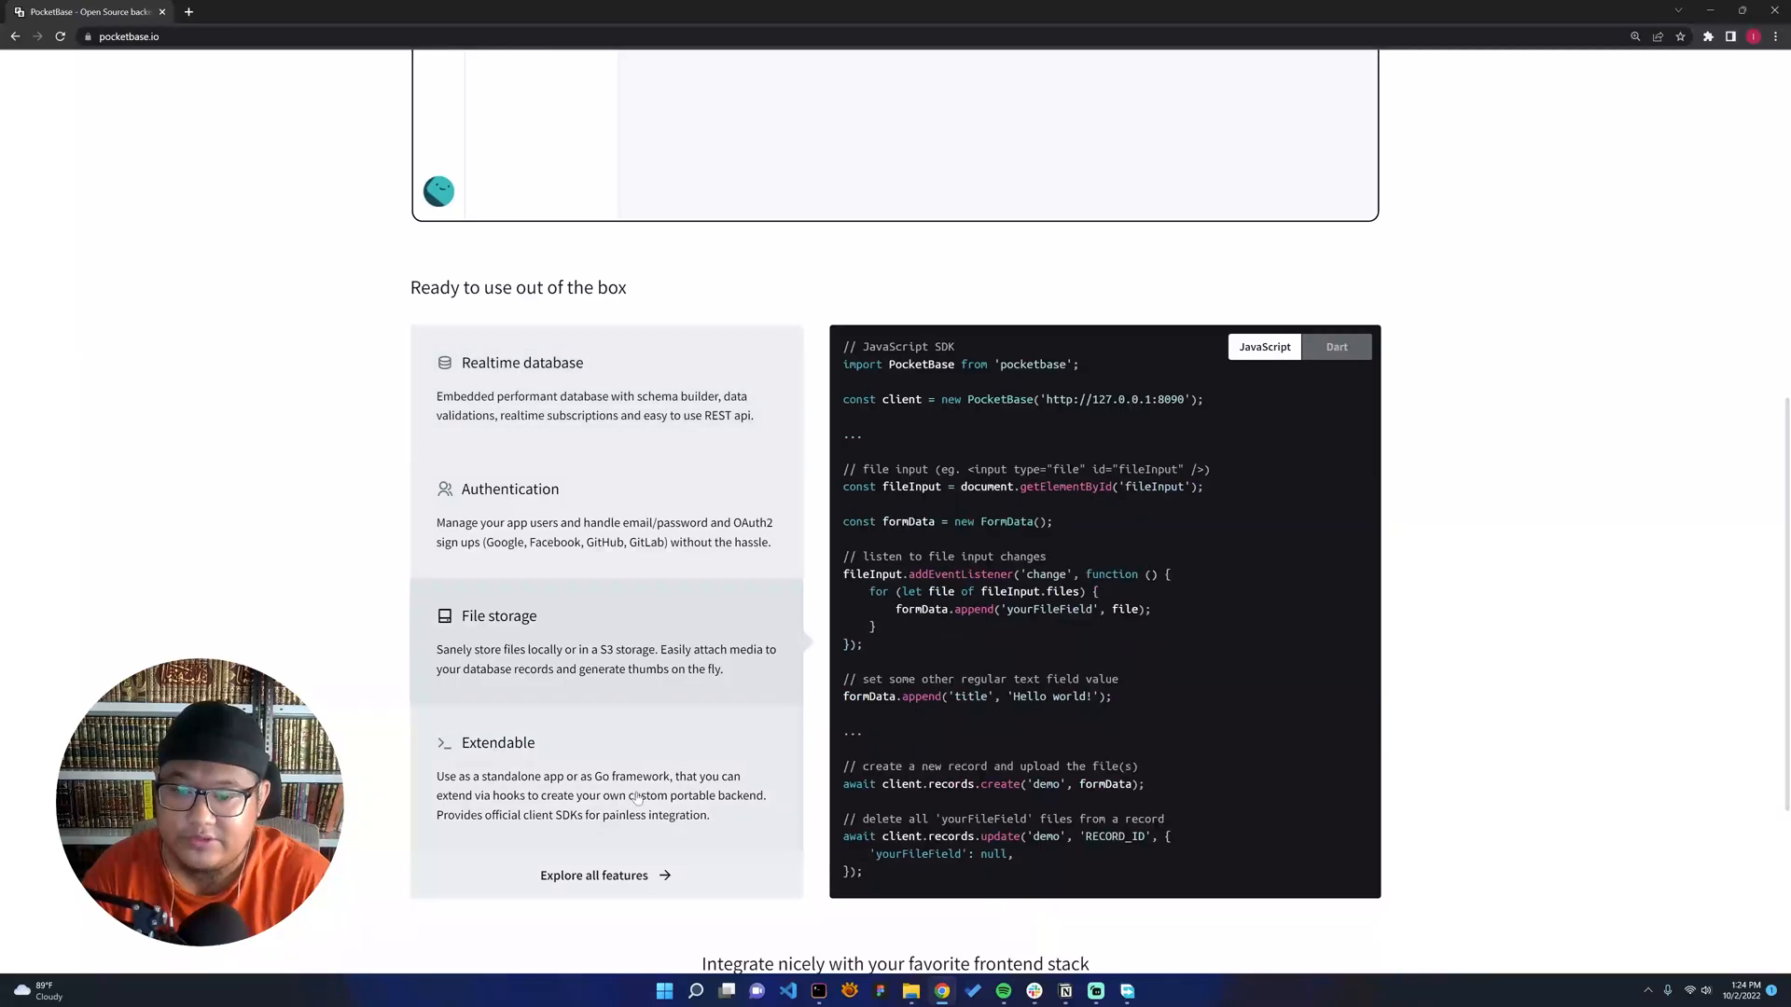
left_click(1335, 346)
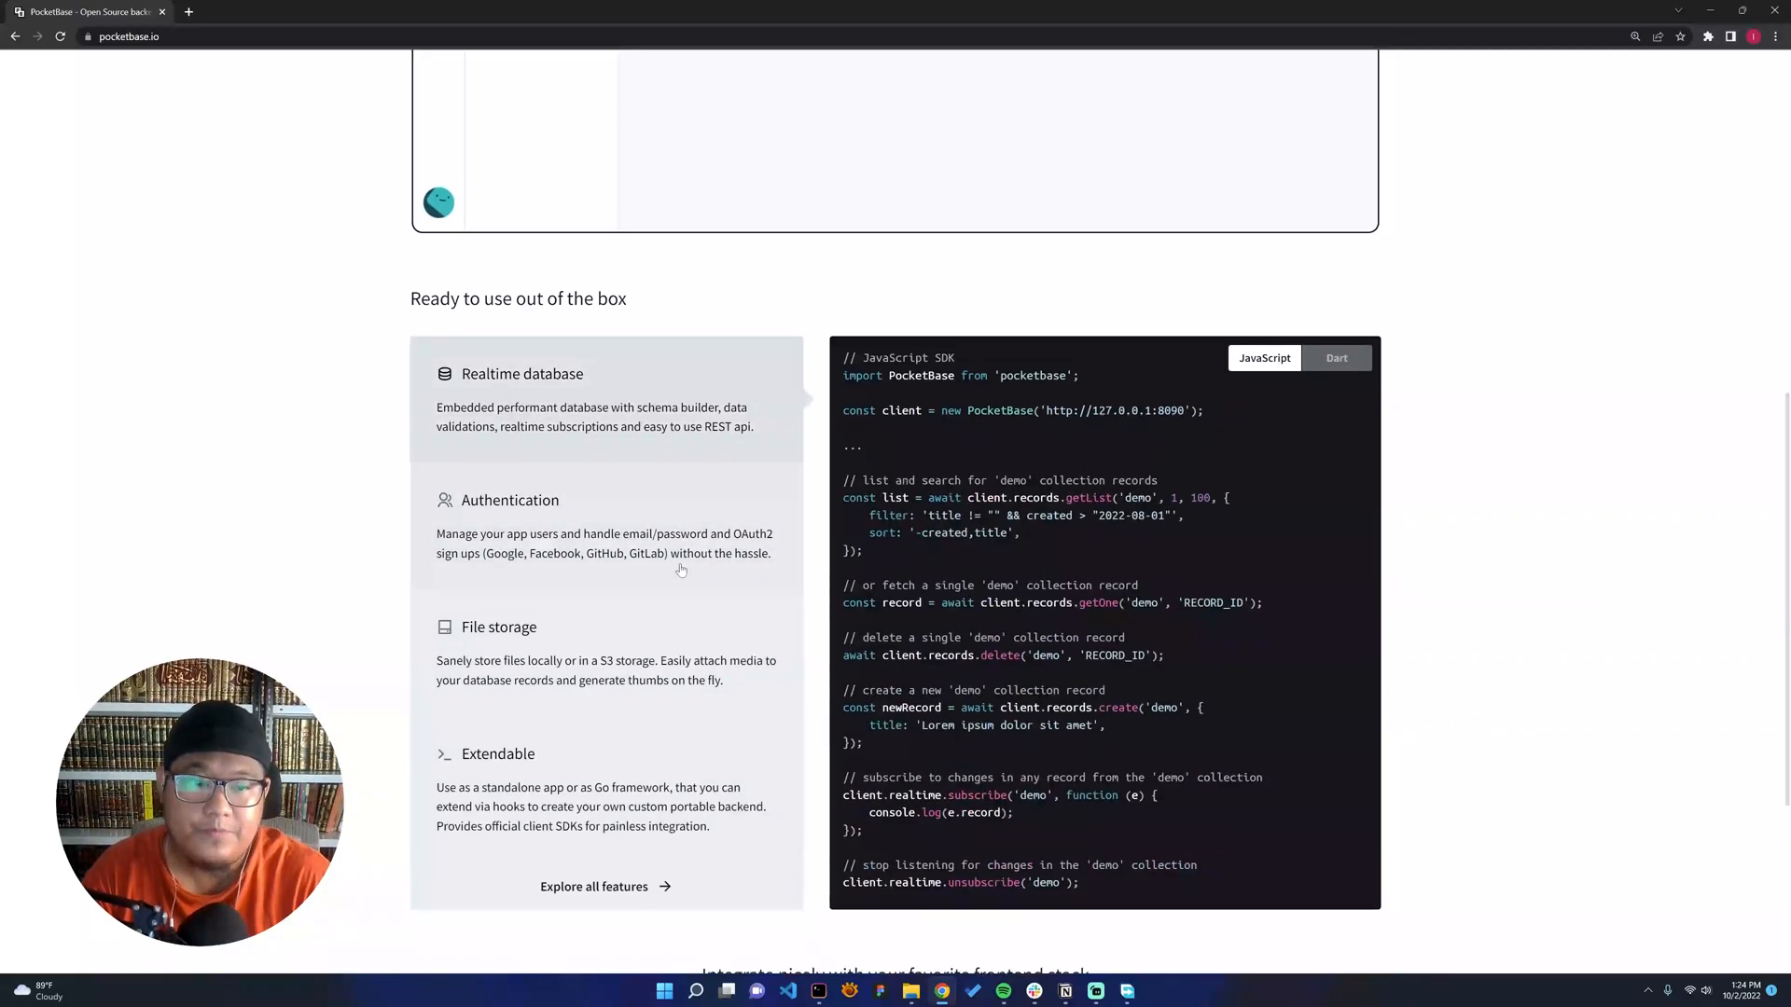
scroll("up", 3)
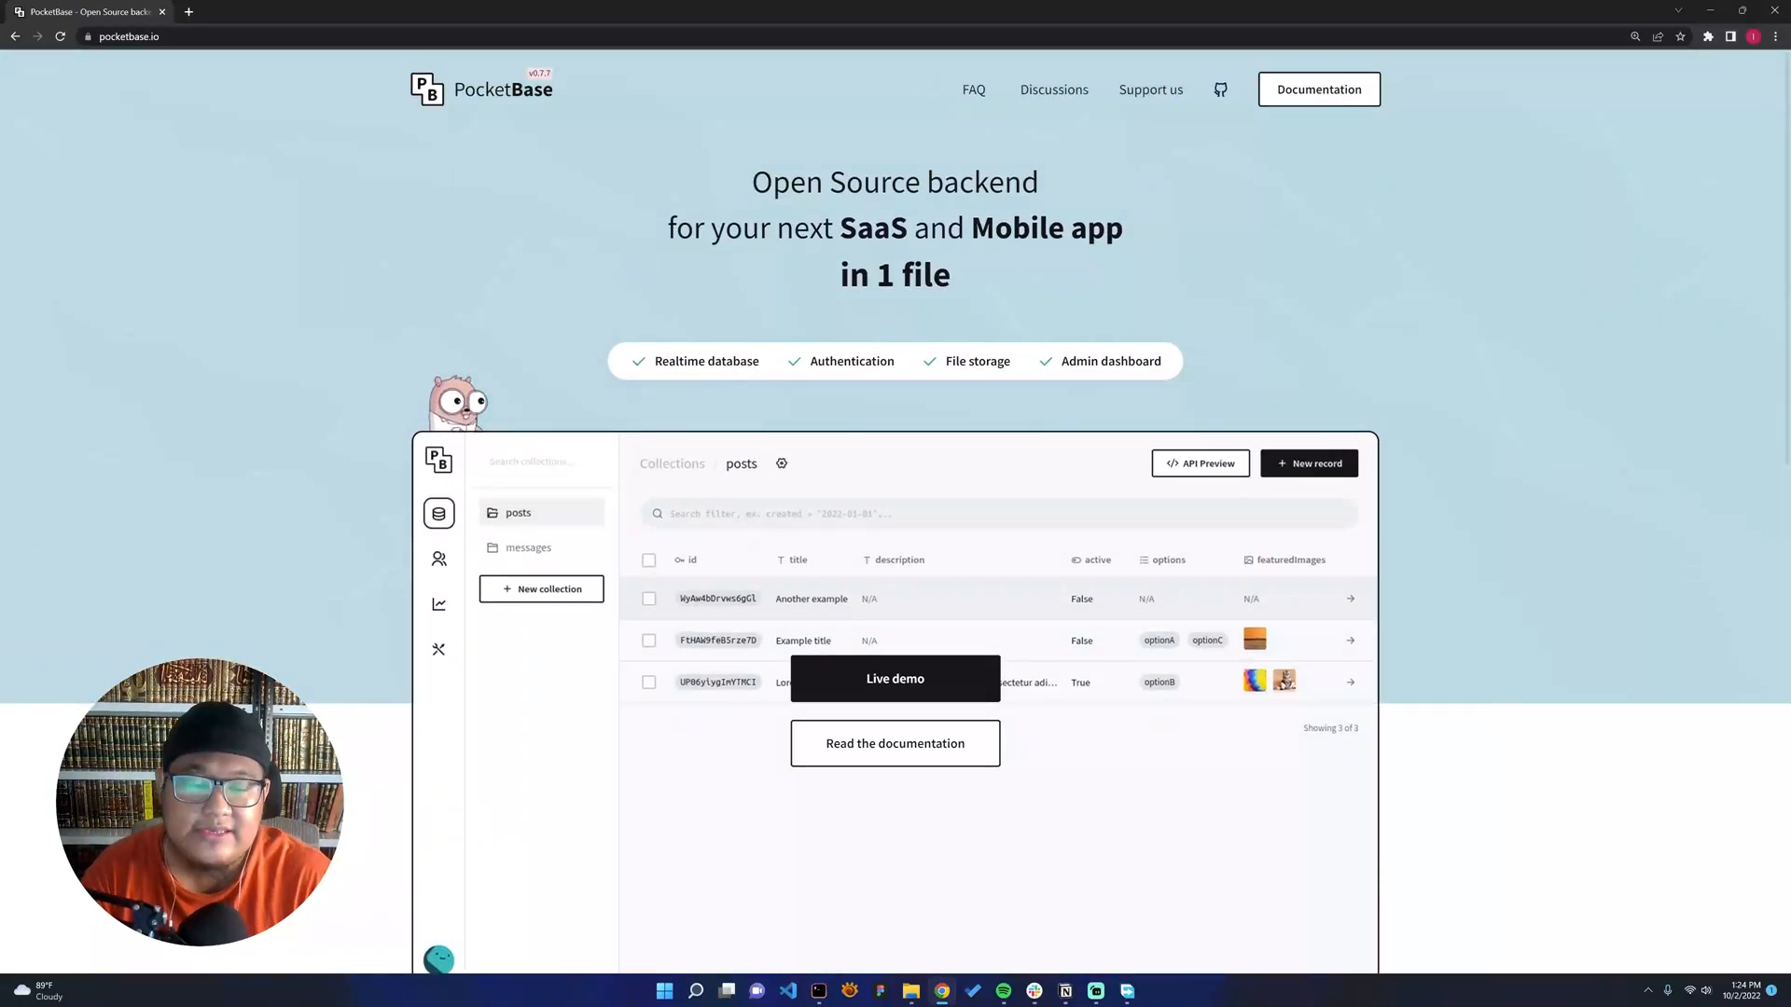
mouse_move(896, 678)
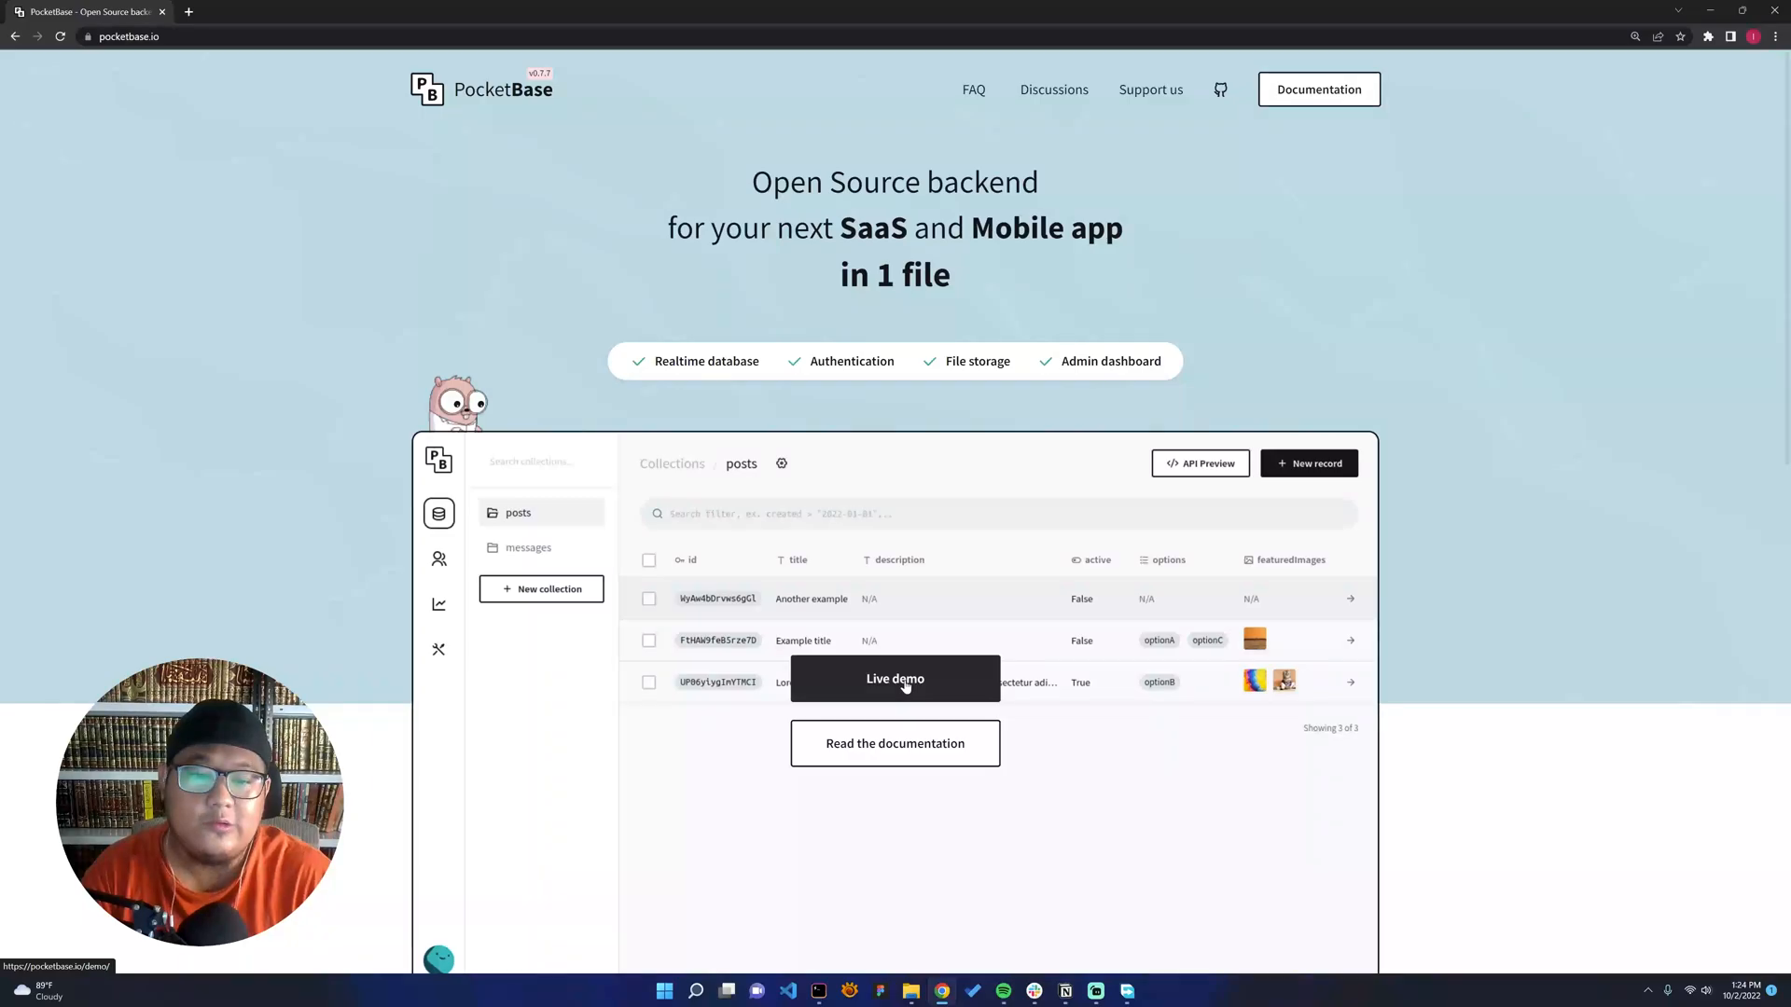
left_click(895, 679)
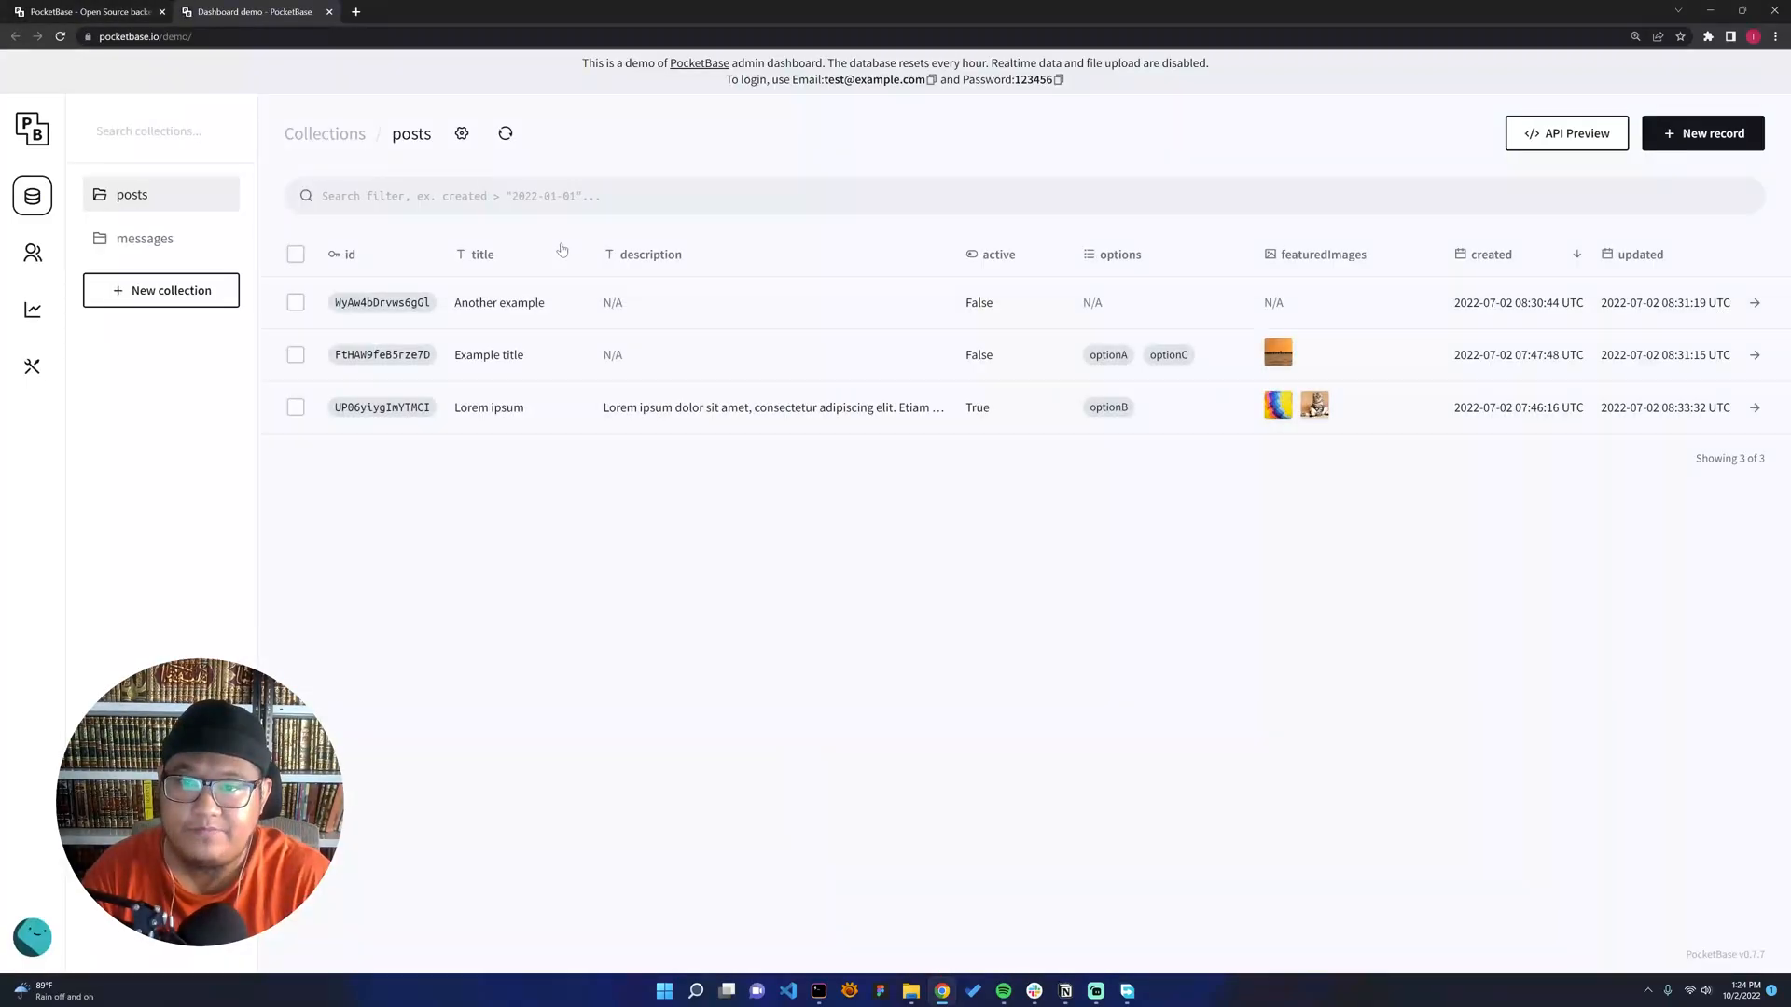
mouse_move(383, 477)
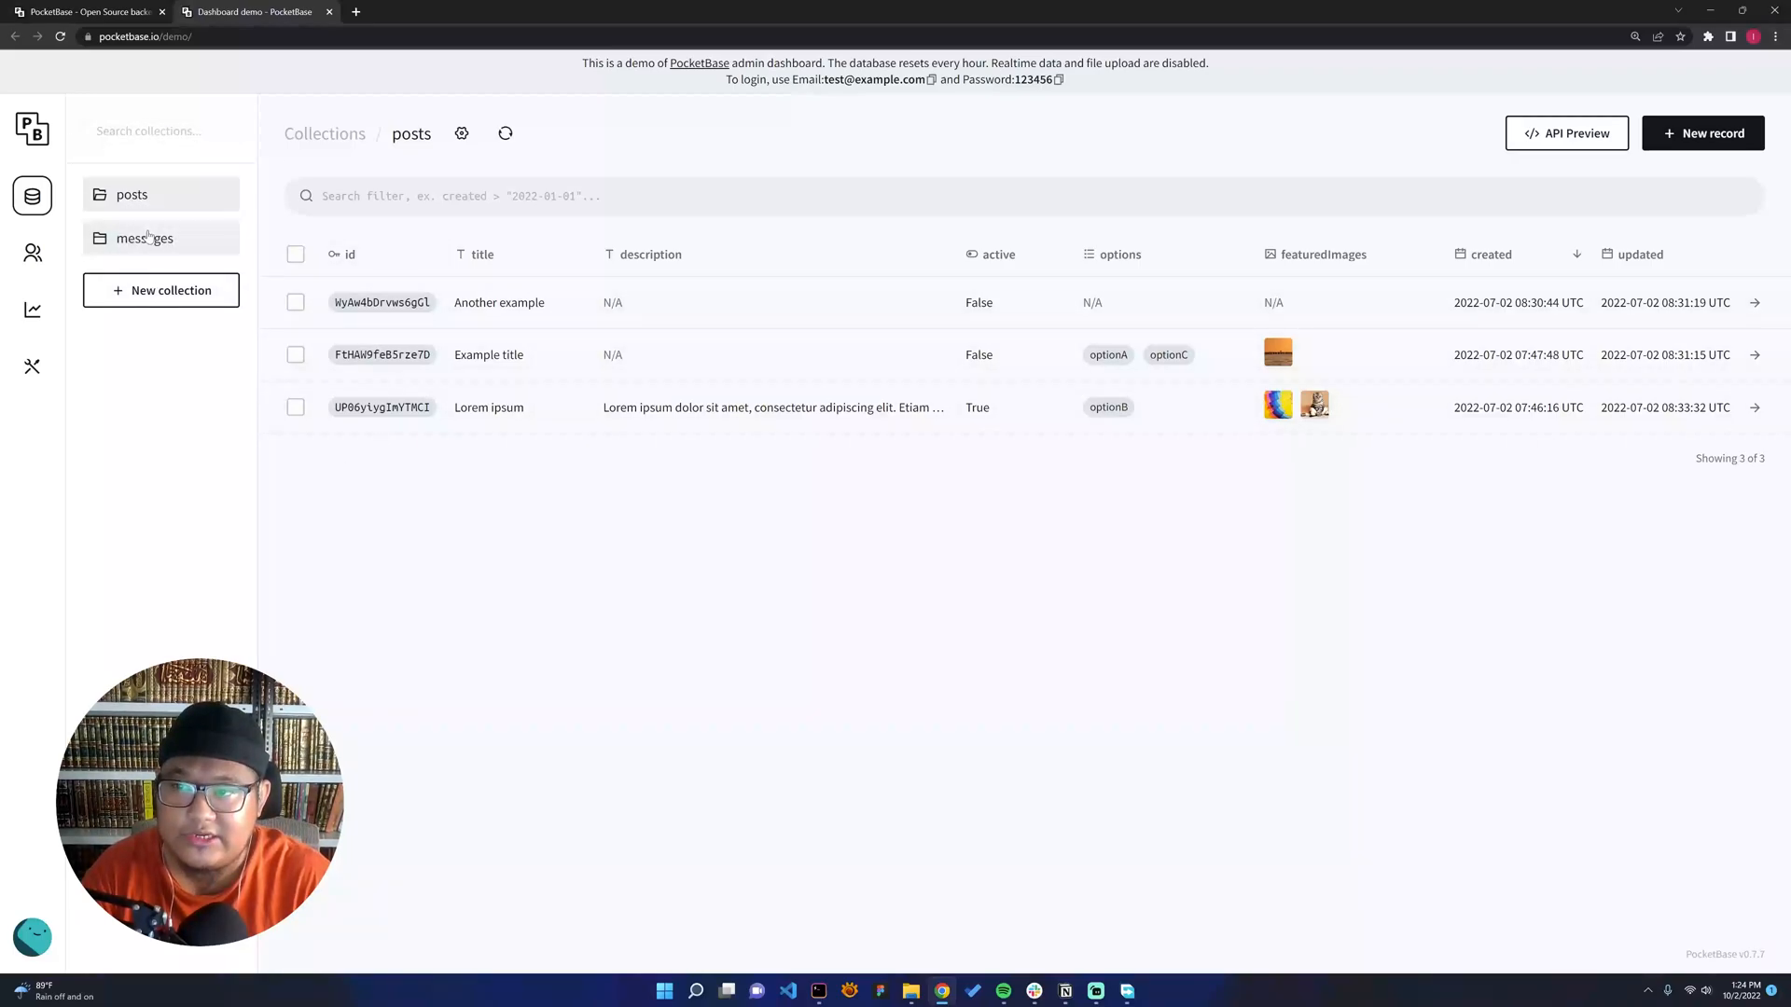
- View the demo's messages collection, request logs and dashboard settings pages
left_click(146, 237)
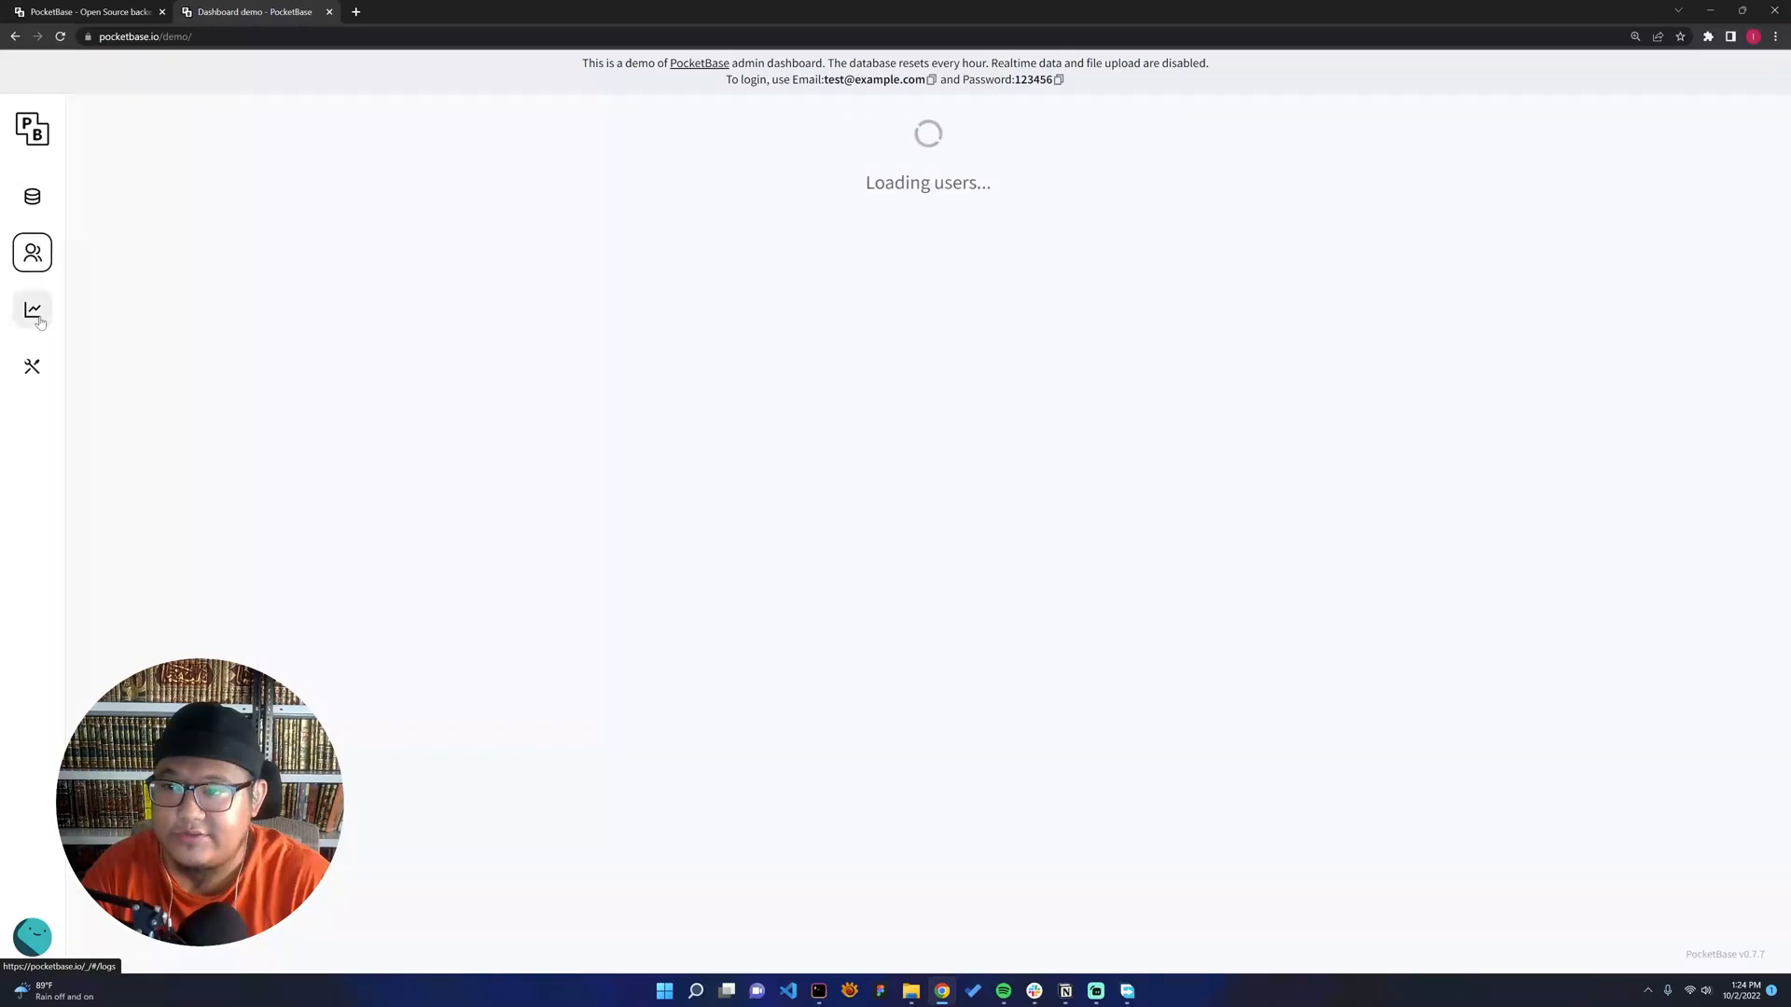
left_click(31, 310)
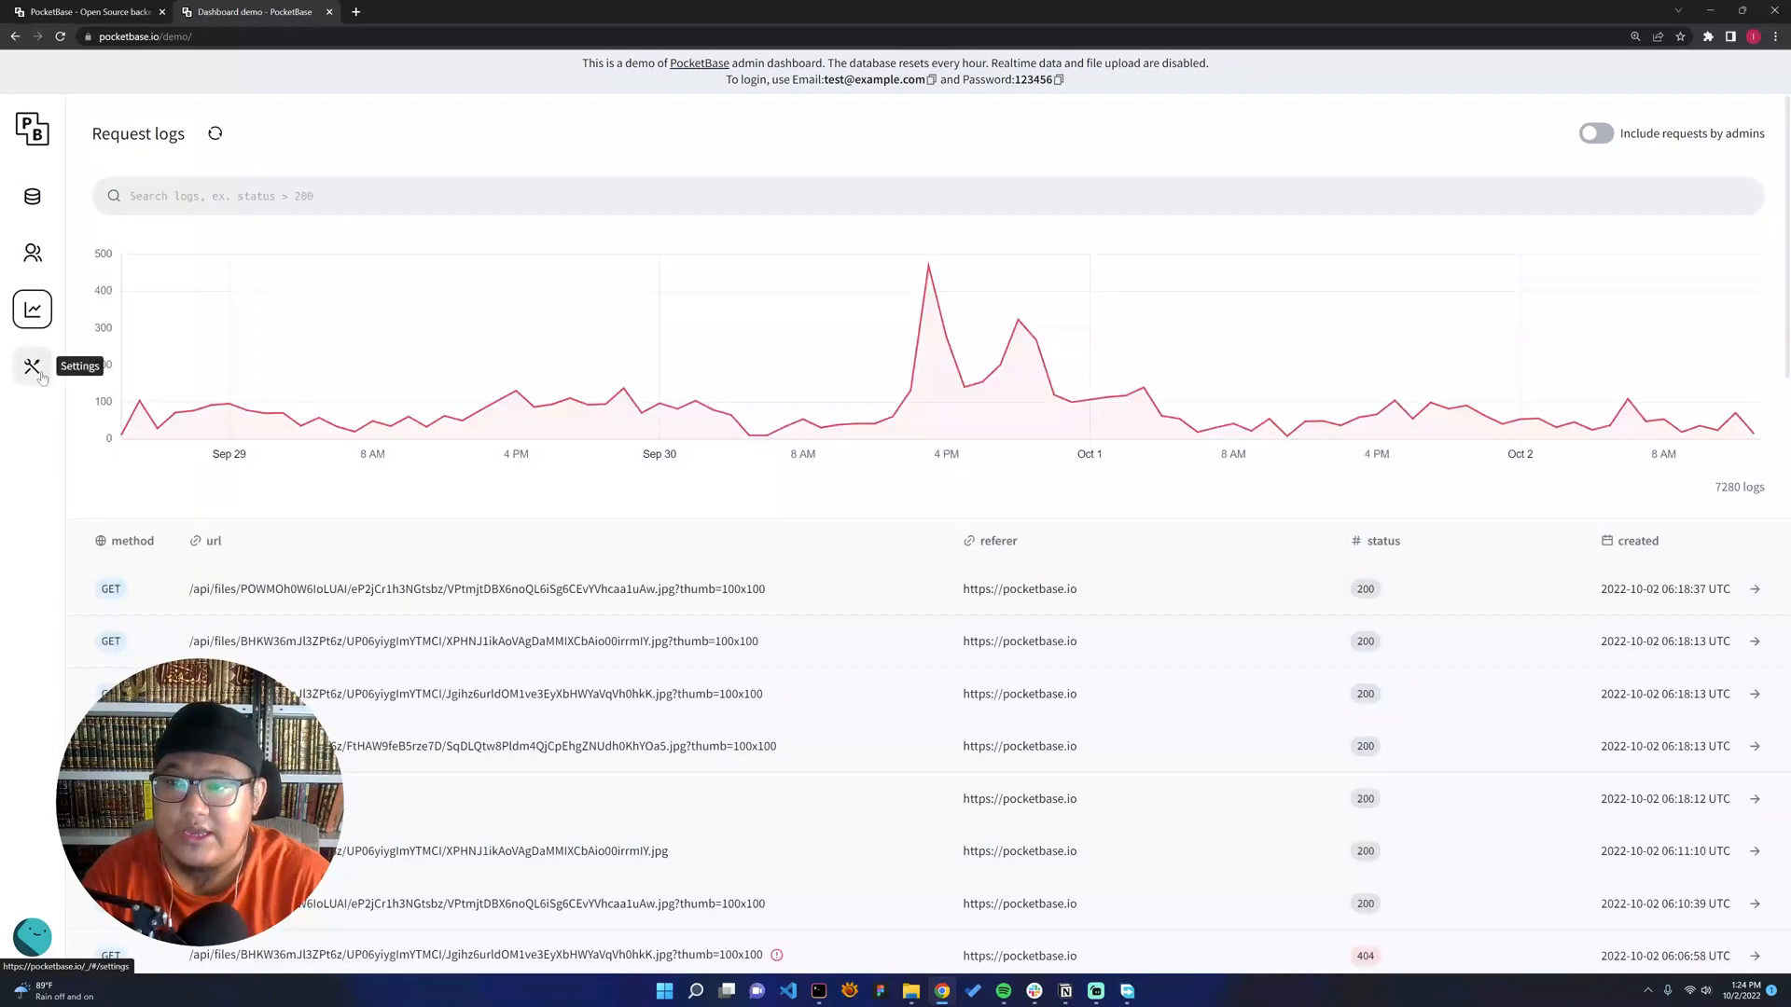
left_click(32, 195)
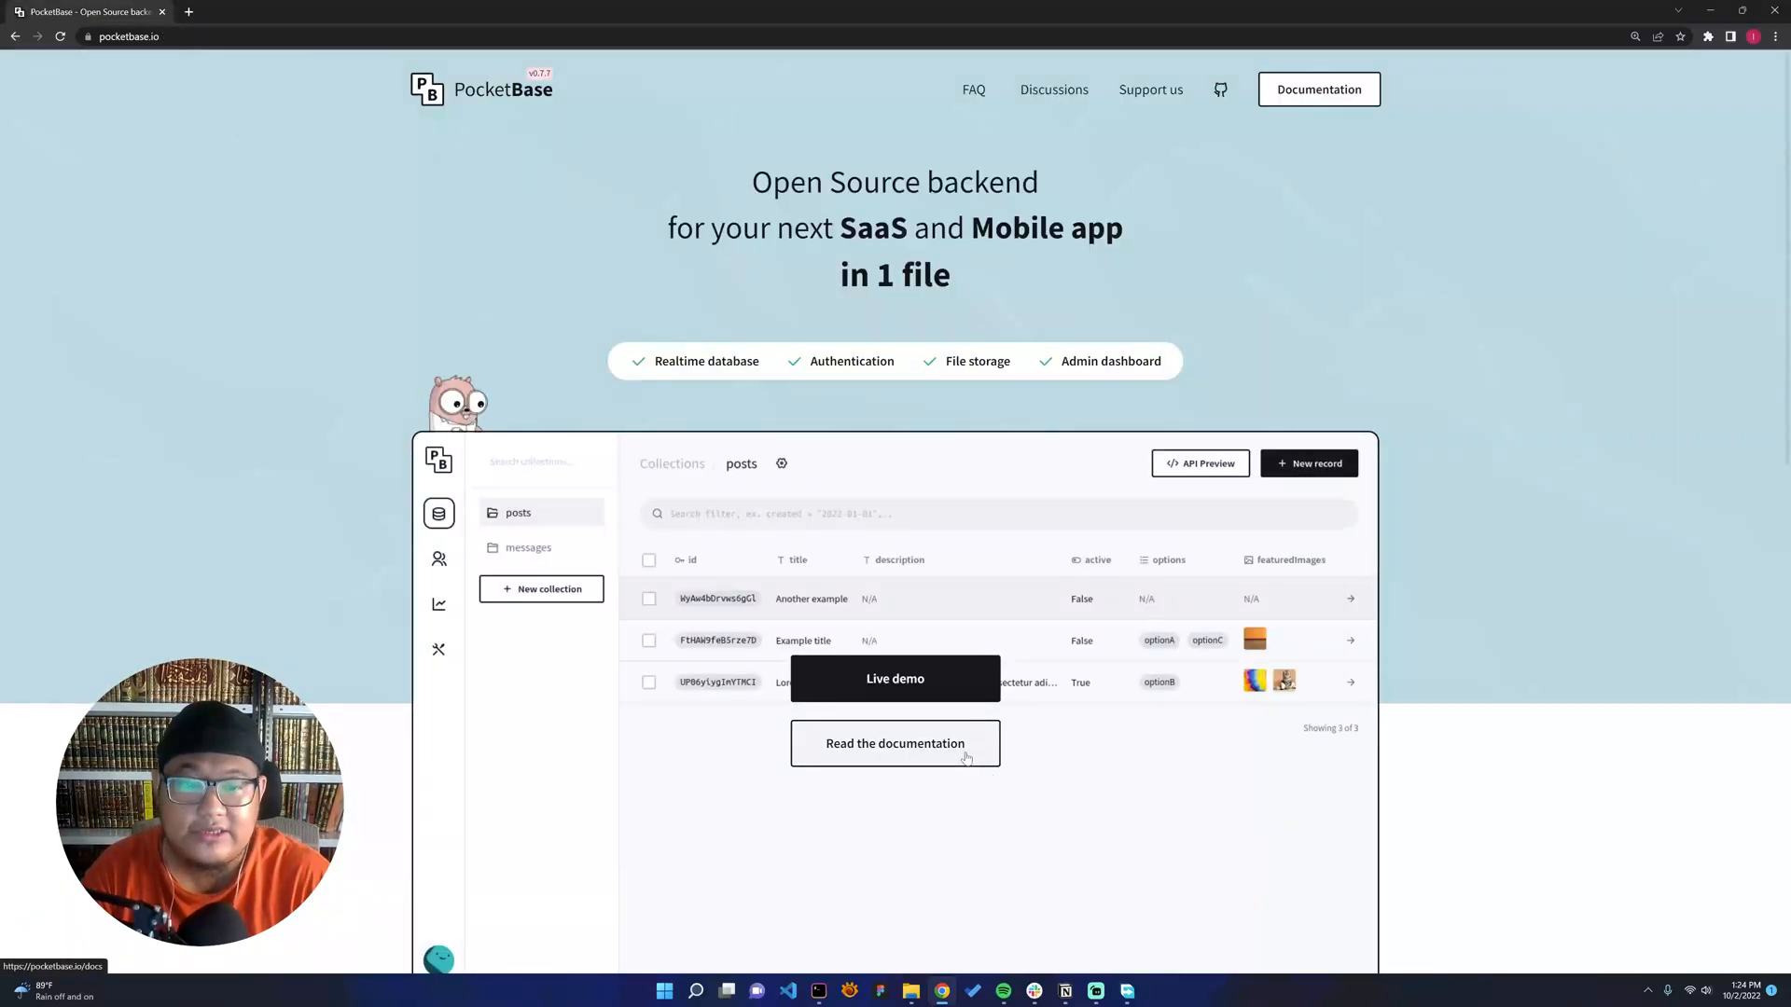
- Follow 'Read the documentation' to reach the Basics – Introduction download listings
left_click(895, 743)
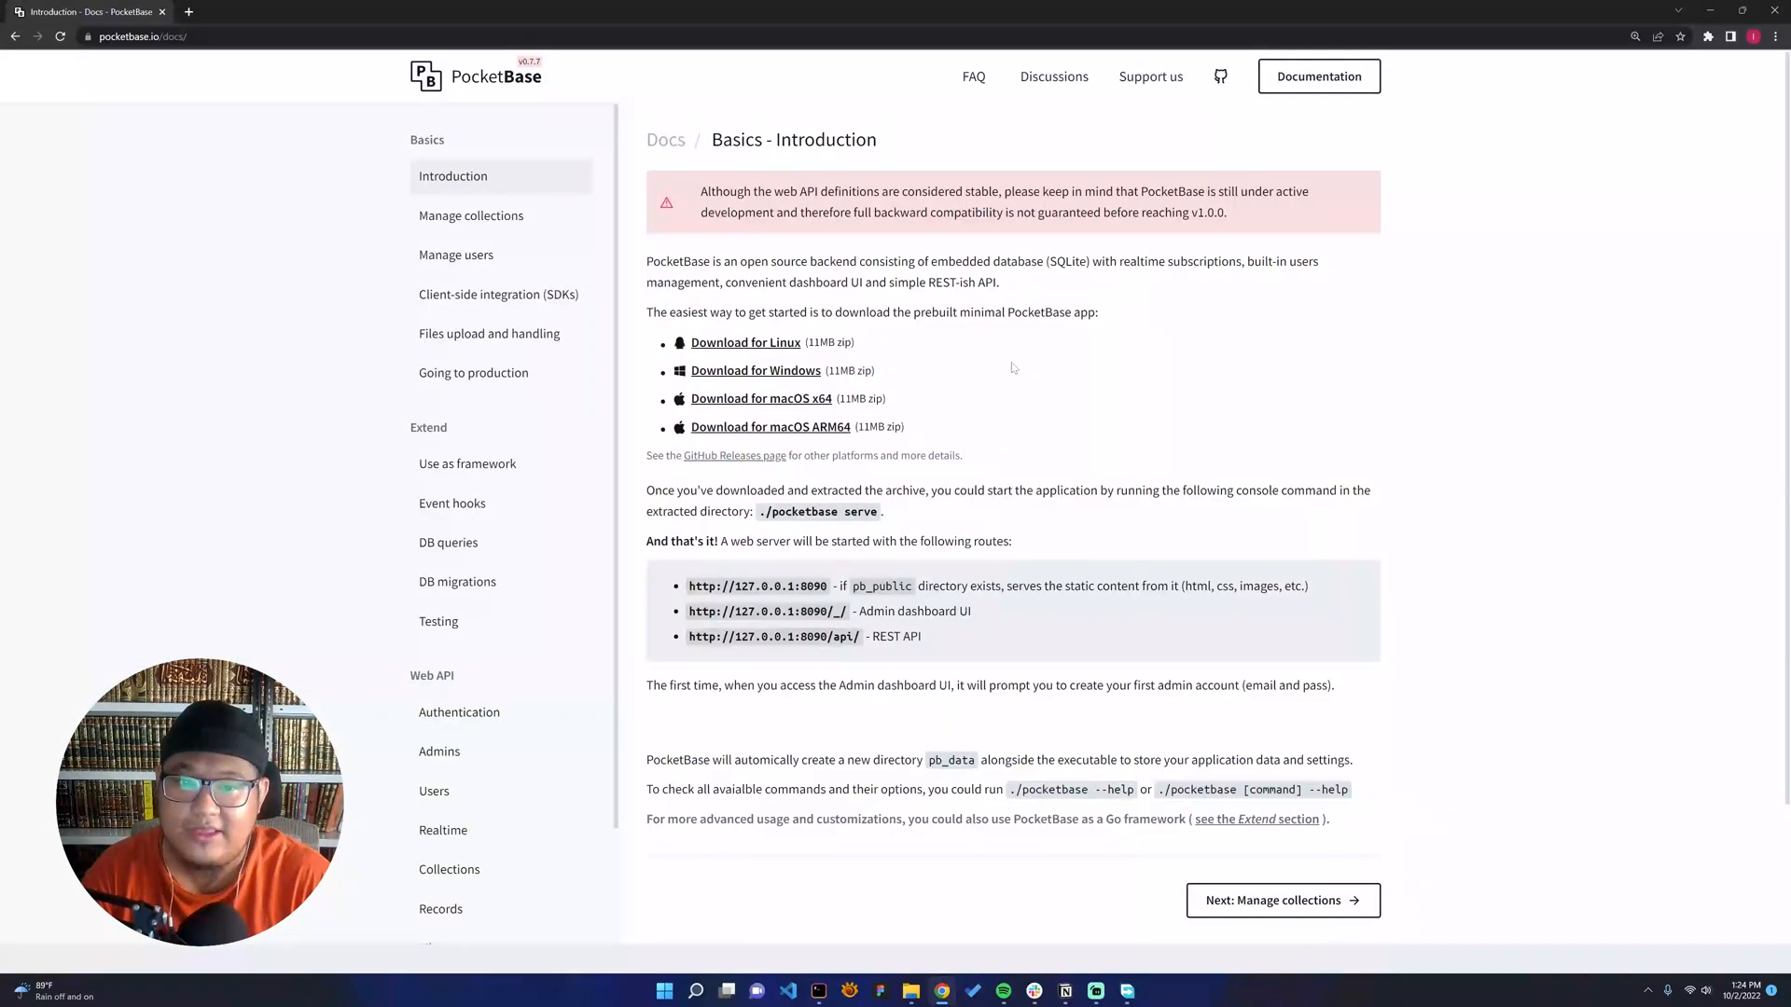
mouse_move(275, 89)
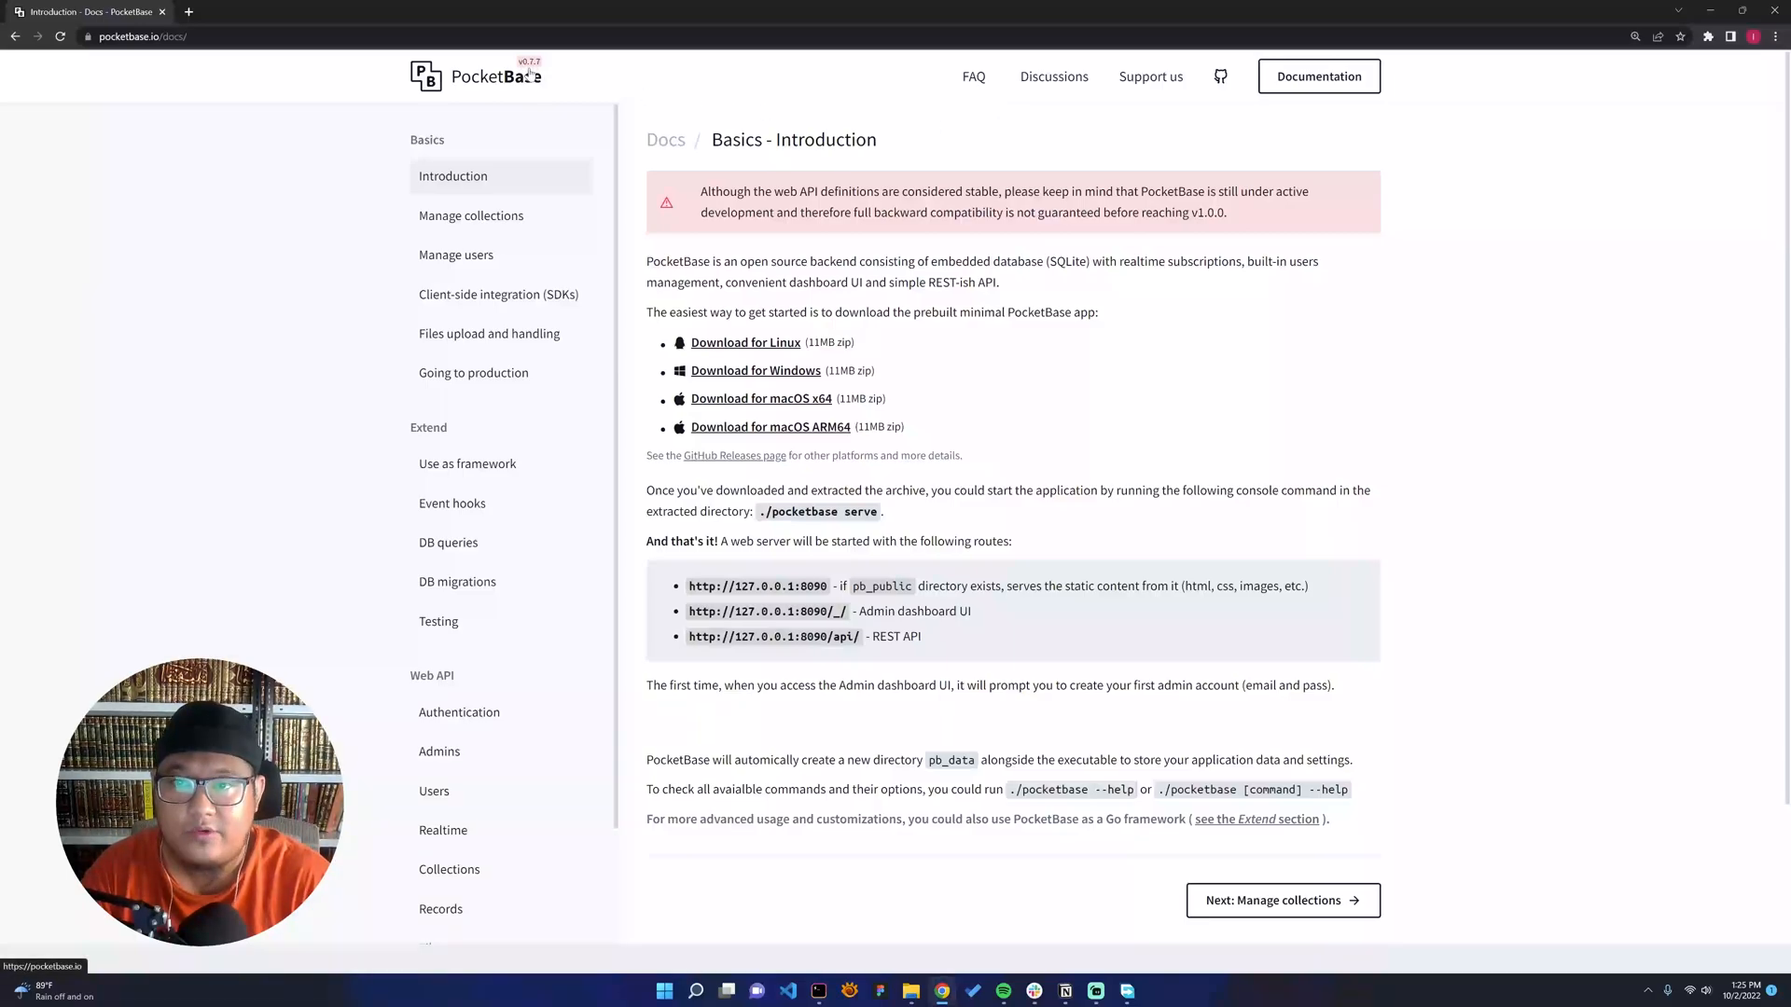
mouse_move(530, 75)
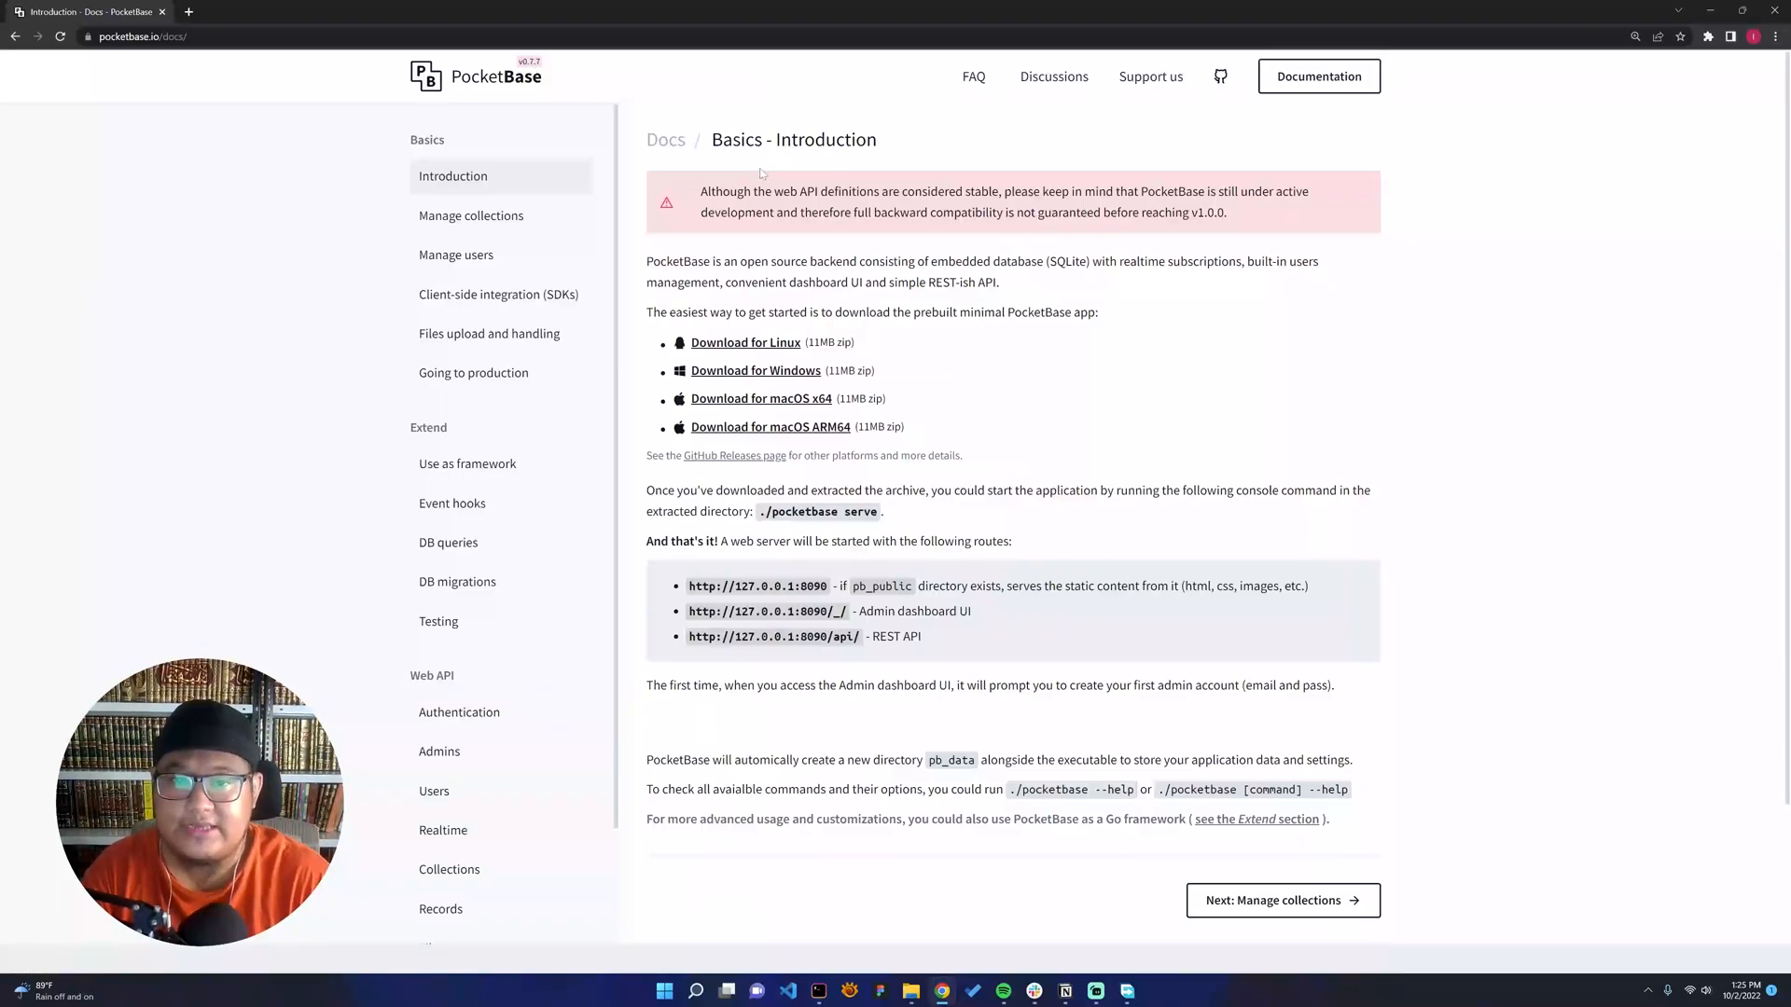
mouse_move(757, 371)
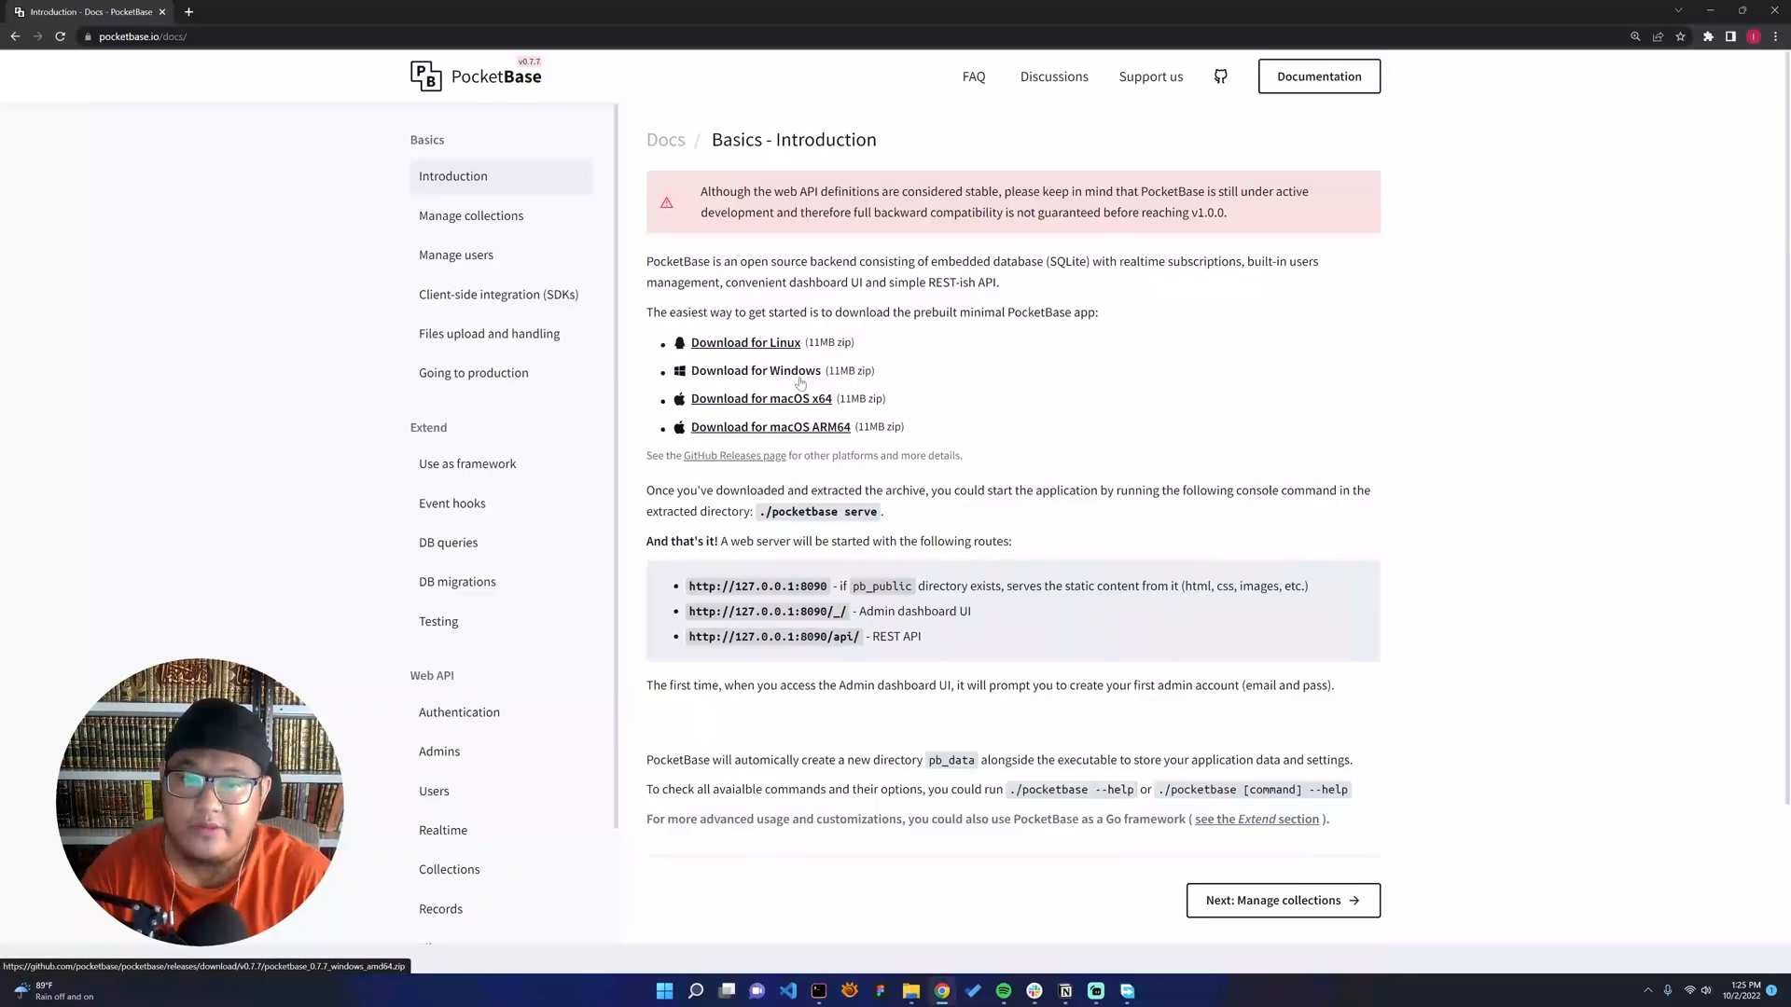
mouse_move(823, 406)
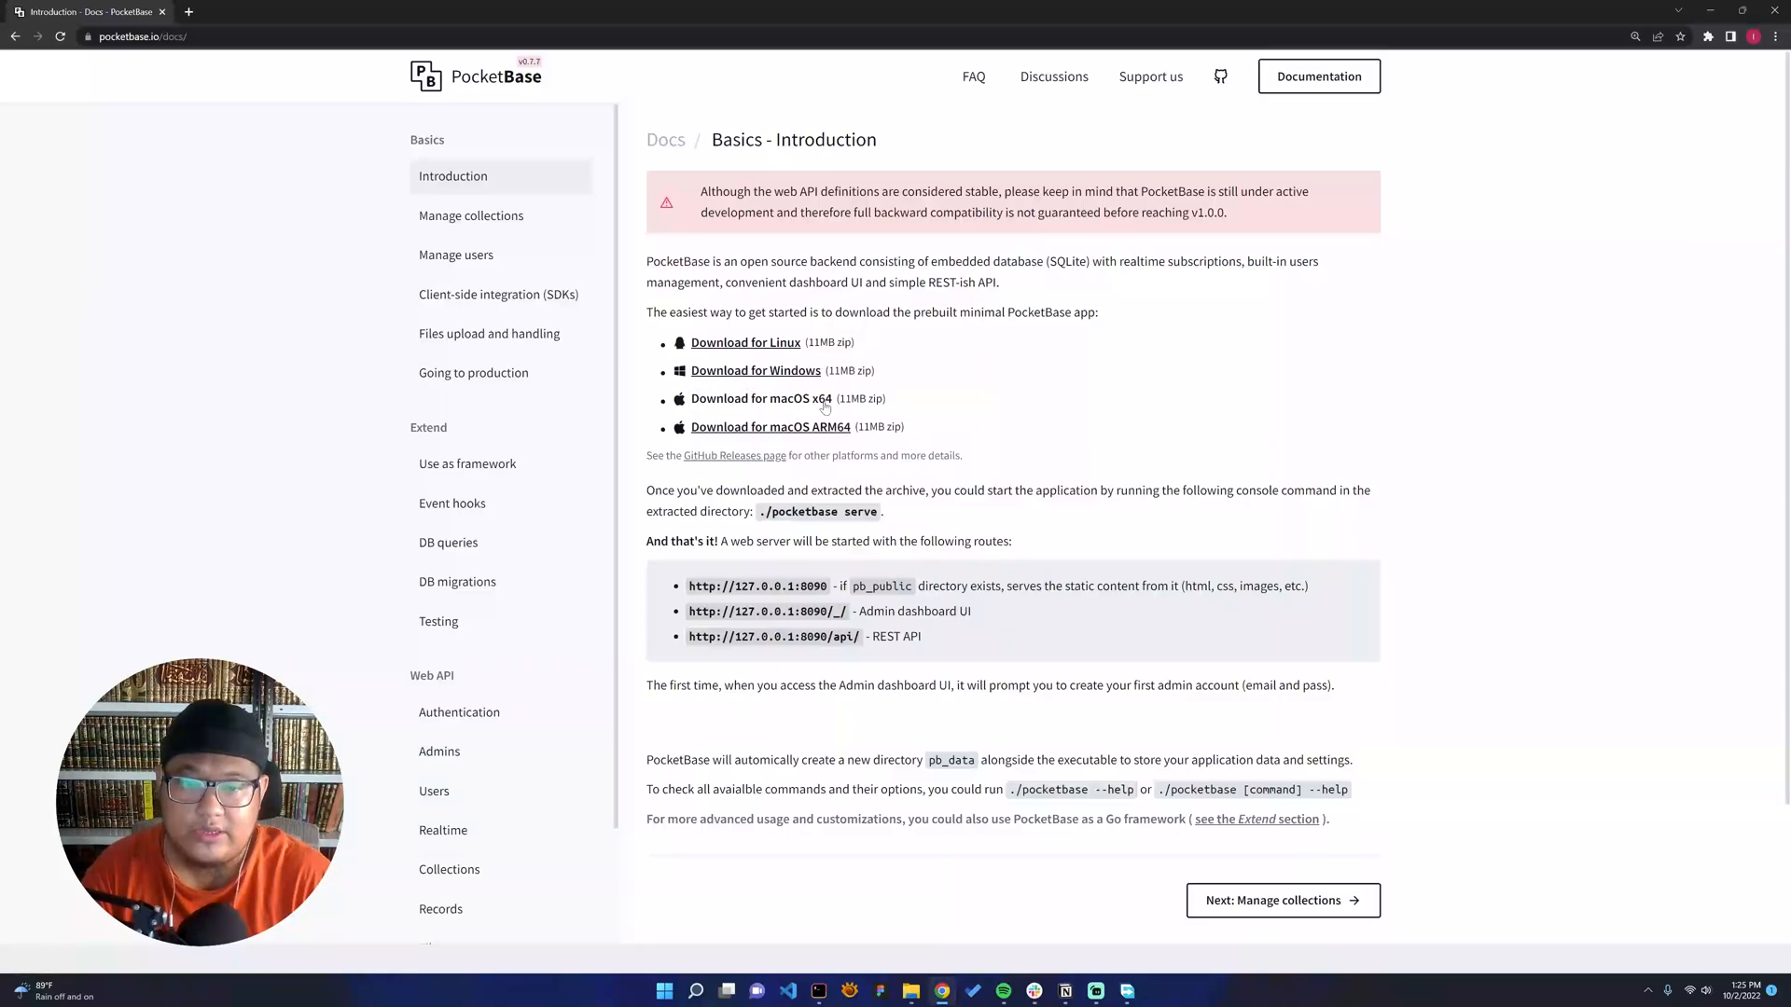
mouse_move(769, 426)
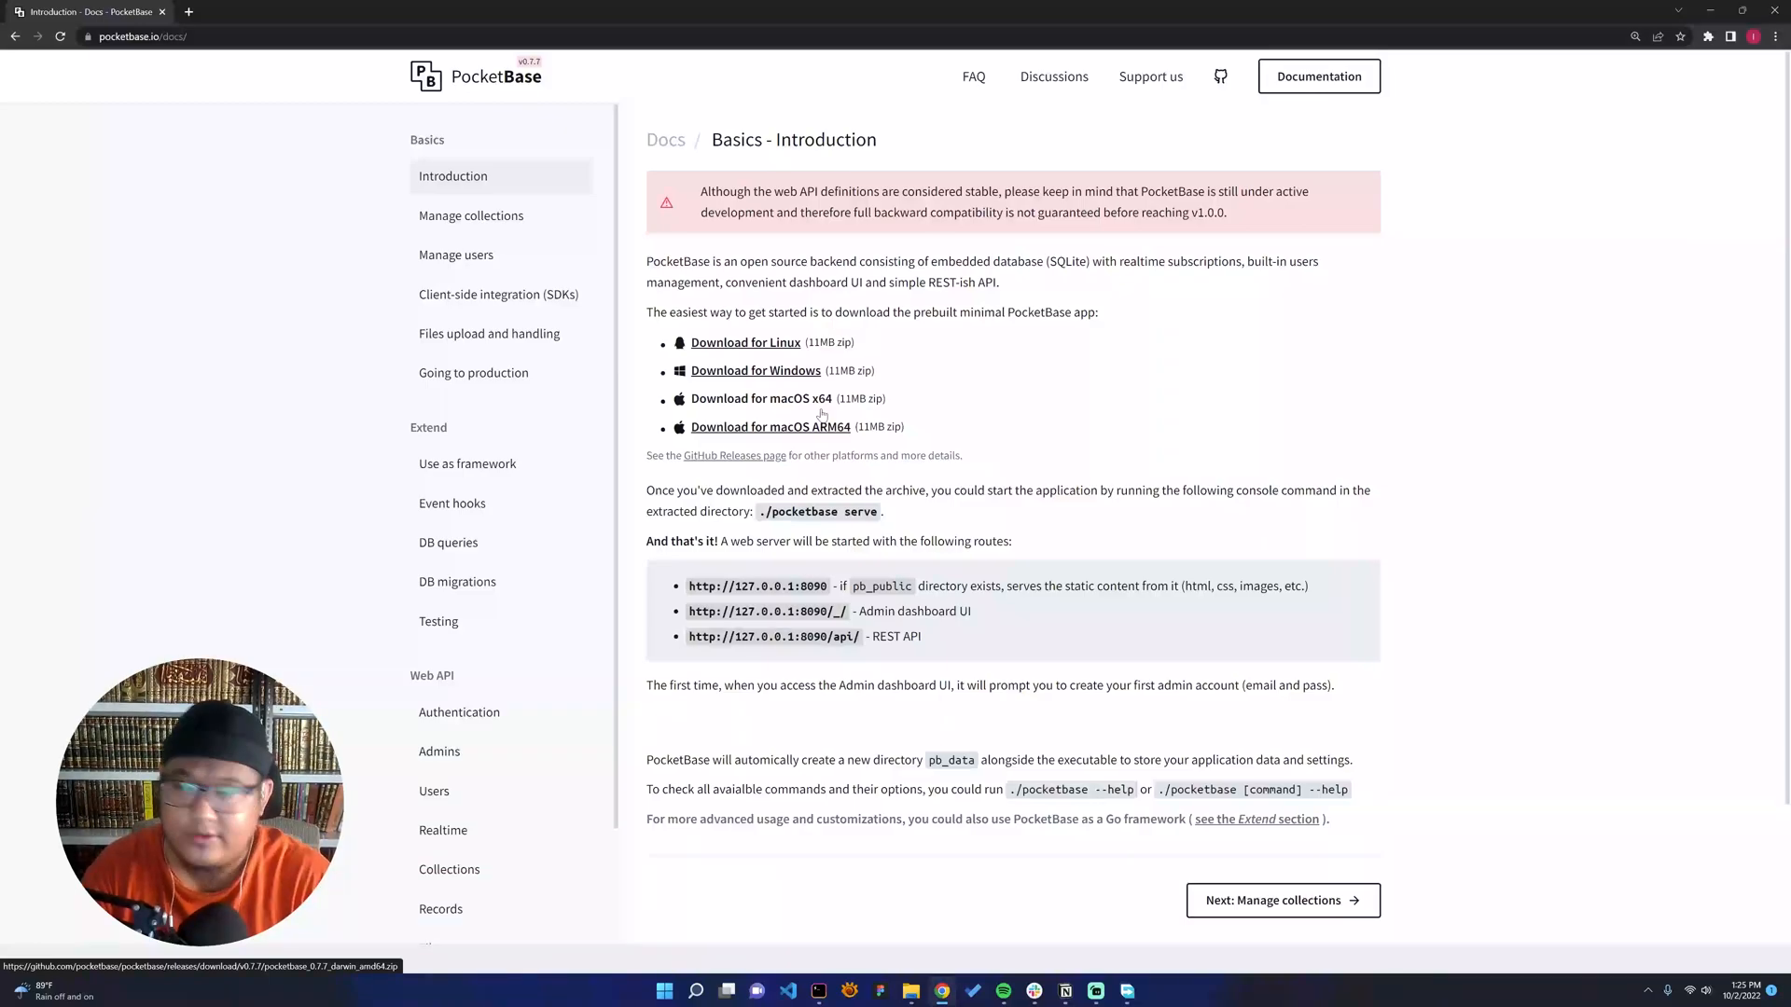
- Scroll the Fly.io homepage, switching between it and the PocketBase Introduction docs tab
left_click(187, 11)
type("fly.io")
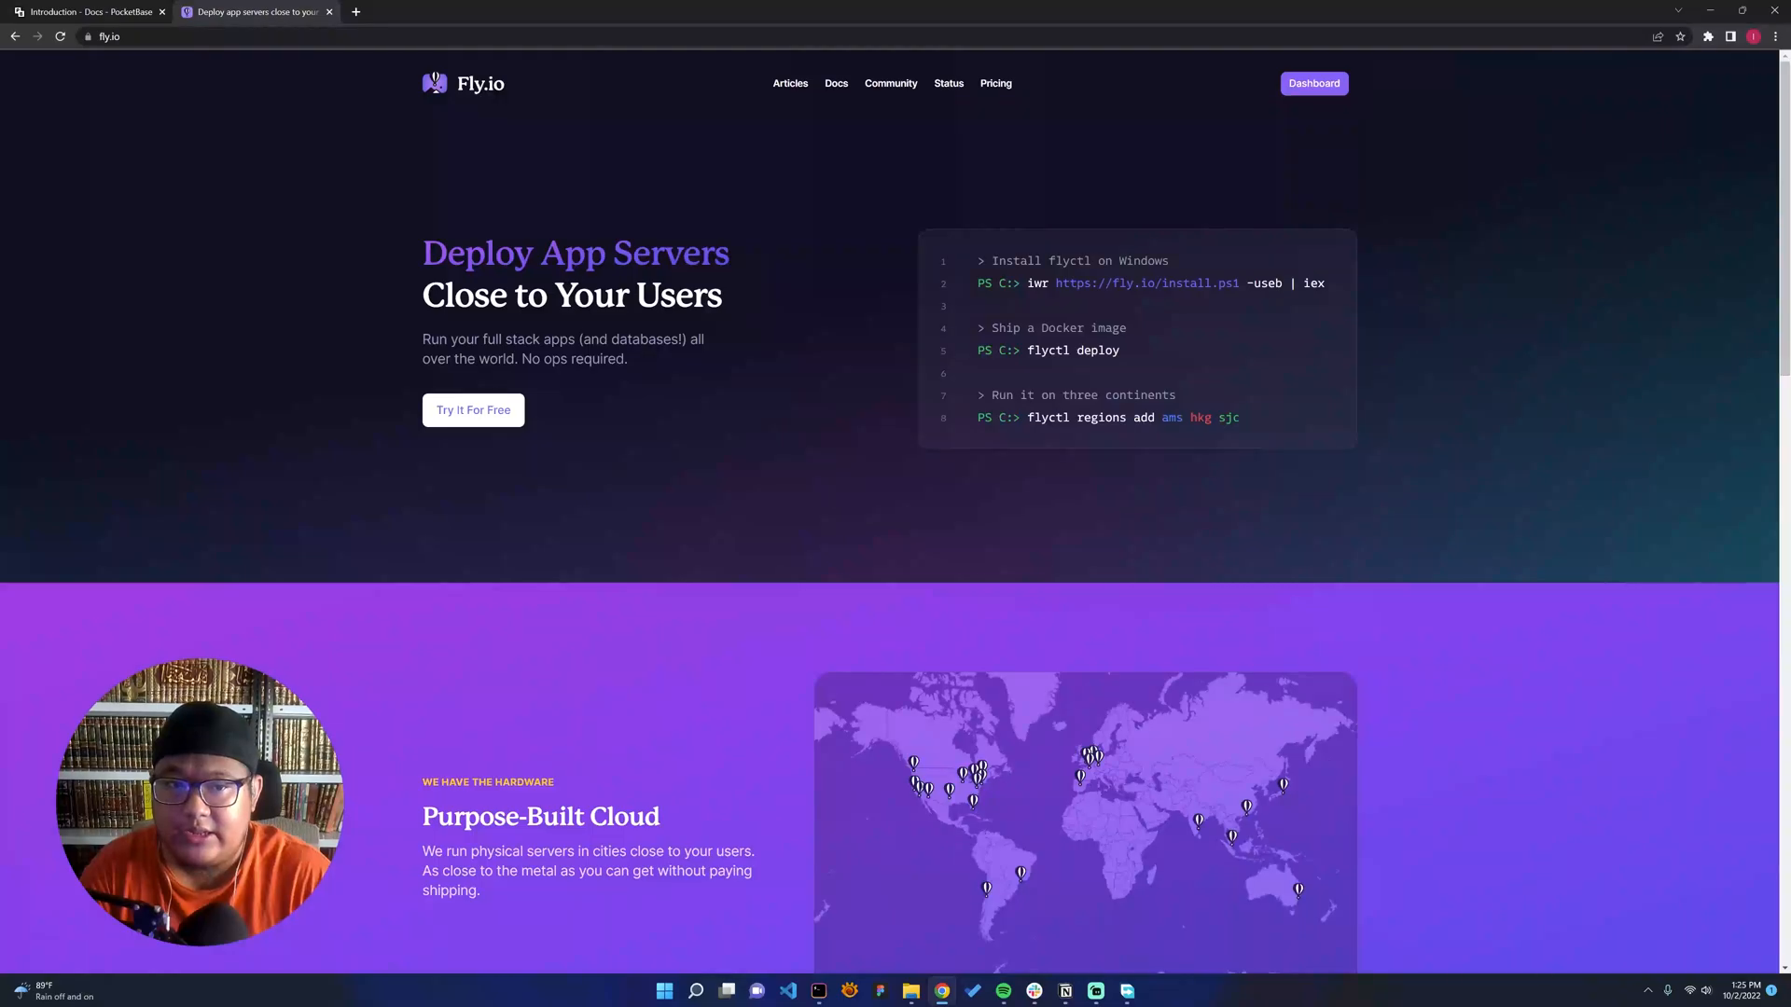
scroll("down", 3)
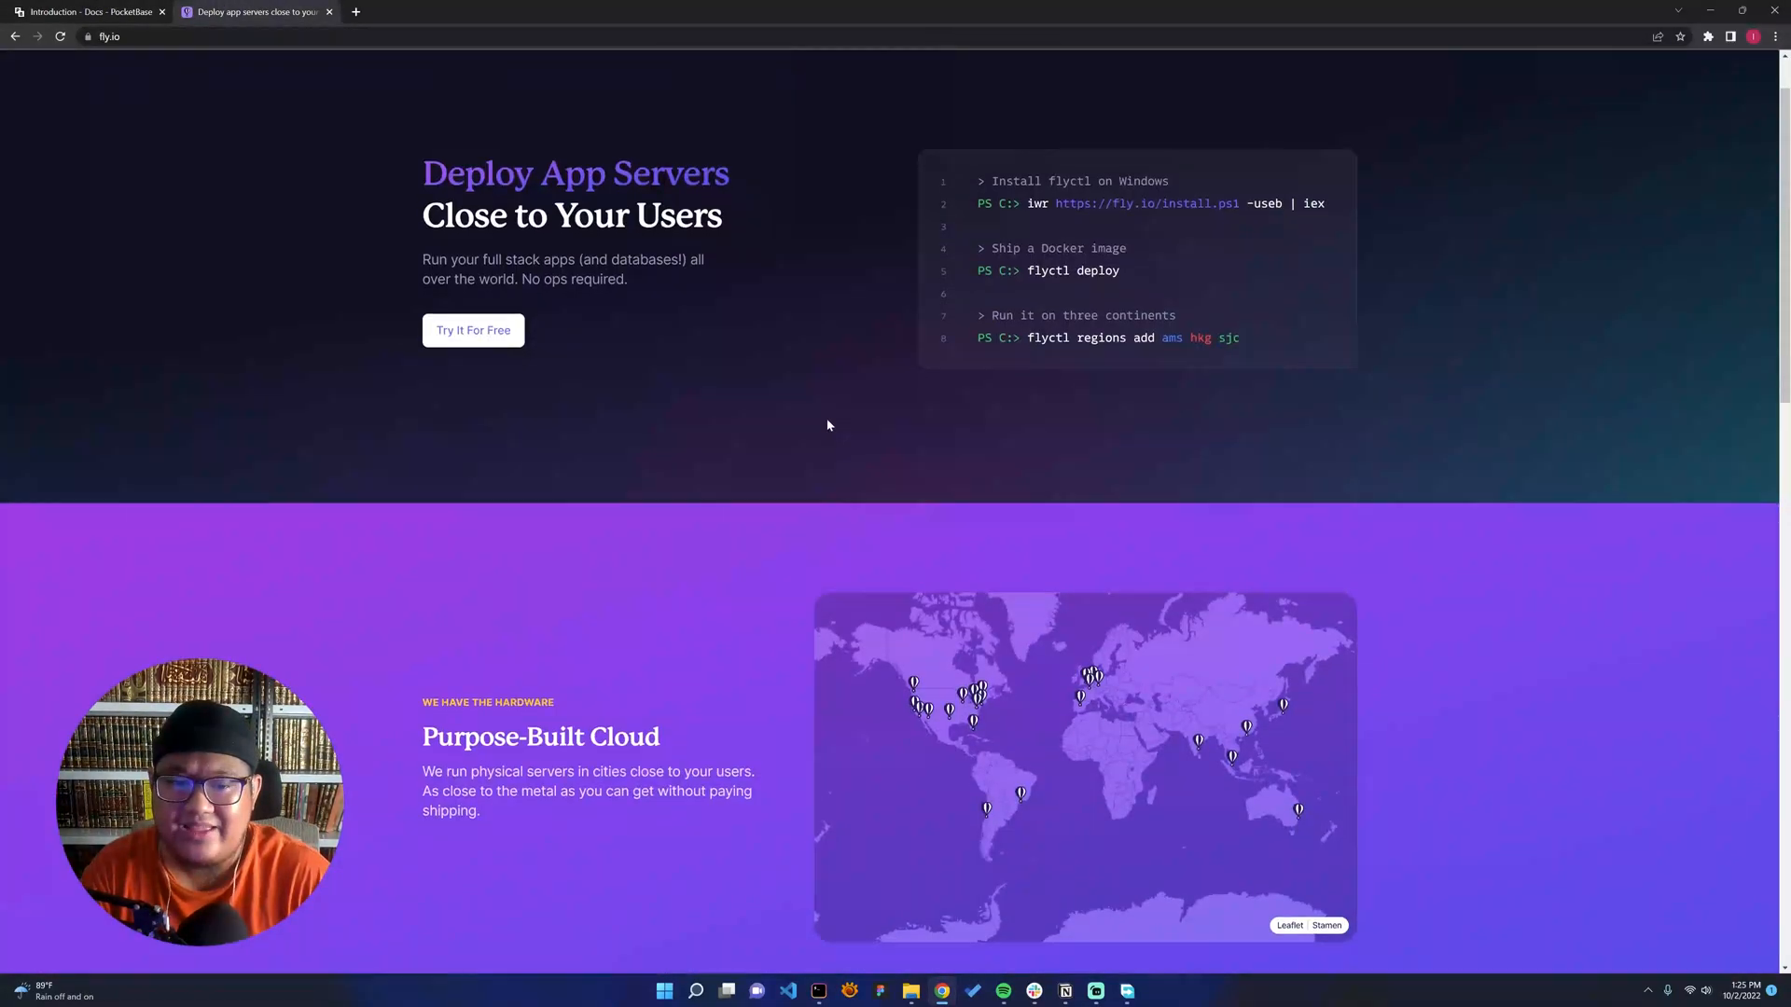
scroll("down", 3)
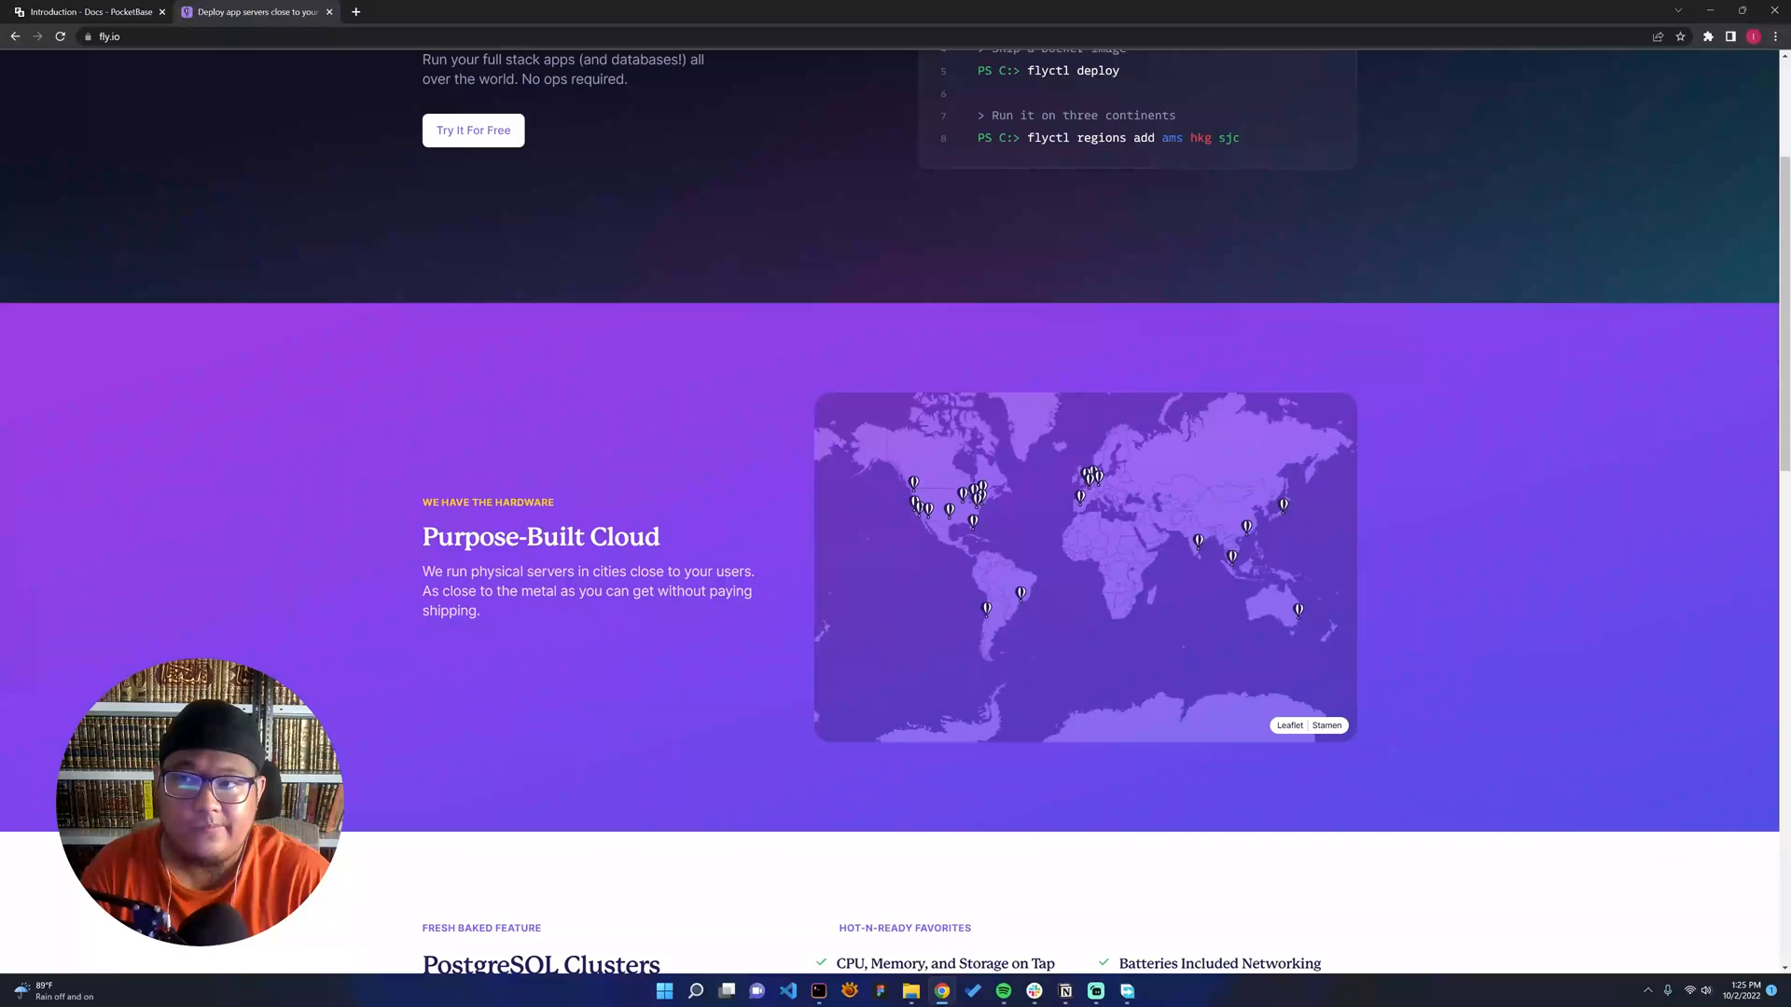
left_click(91, 11)
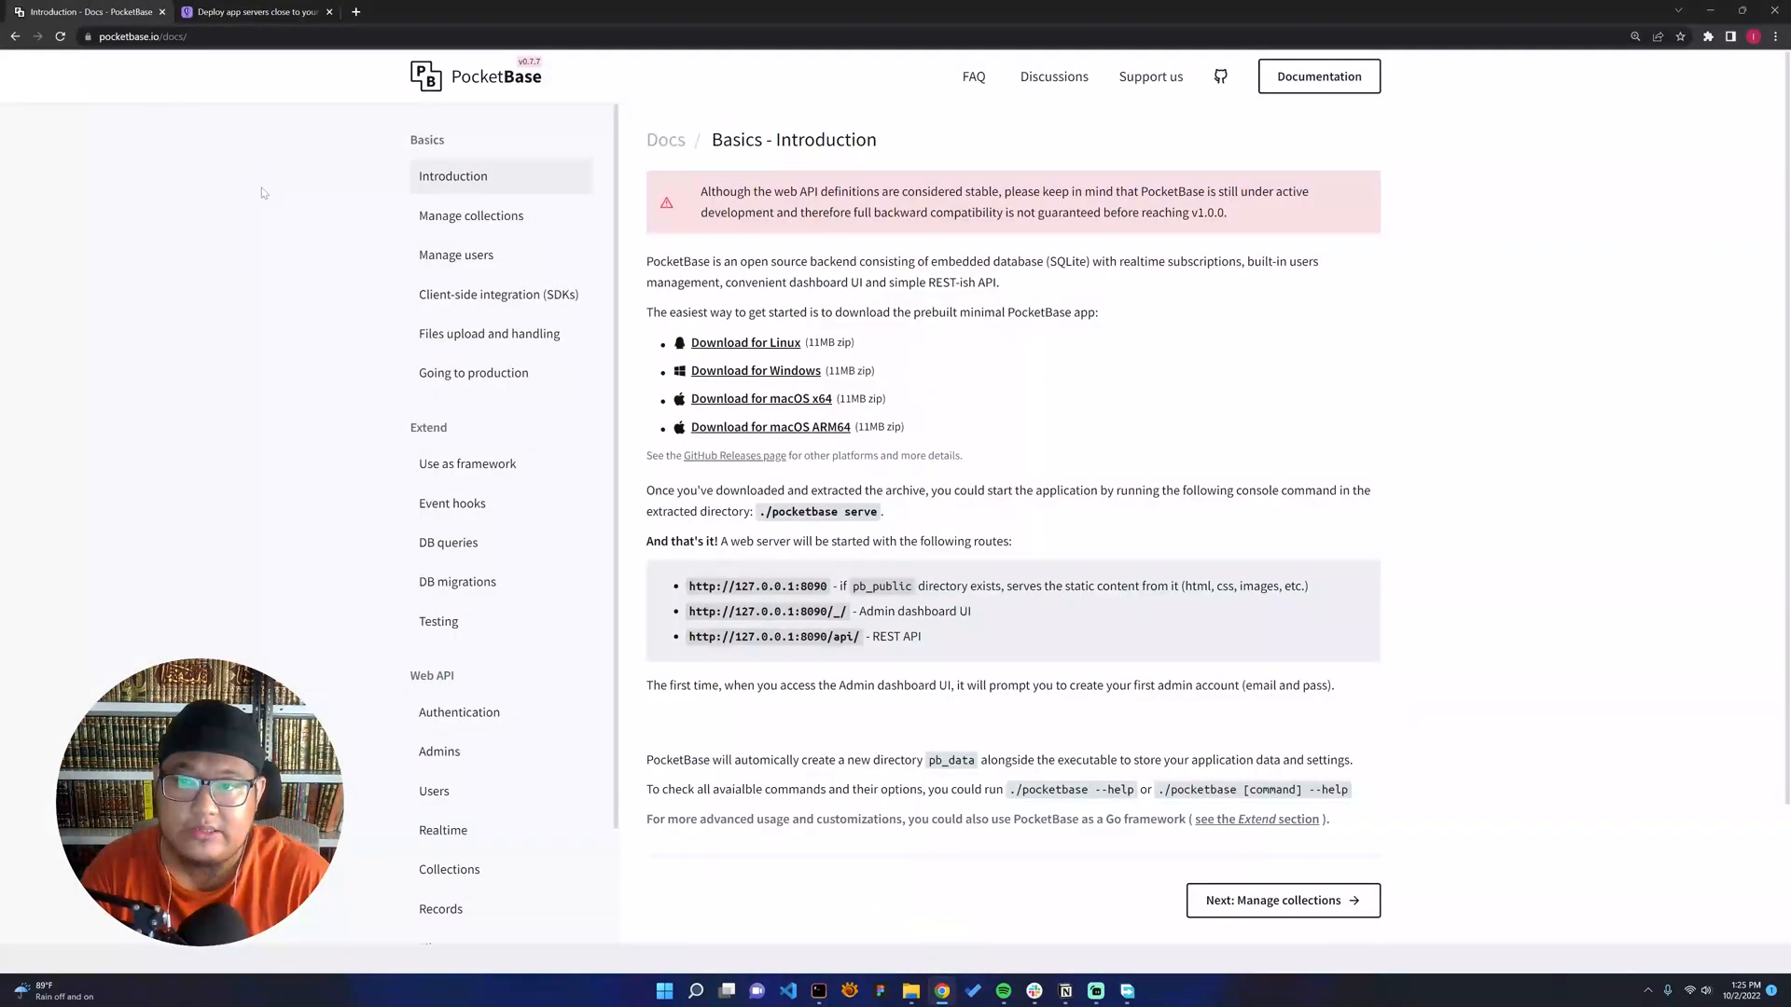
mouse_move(295, 298)
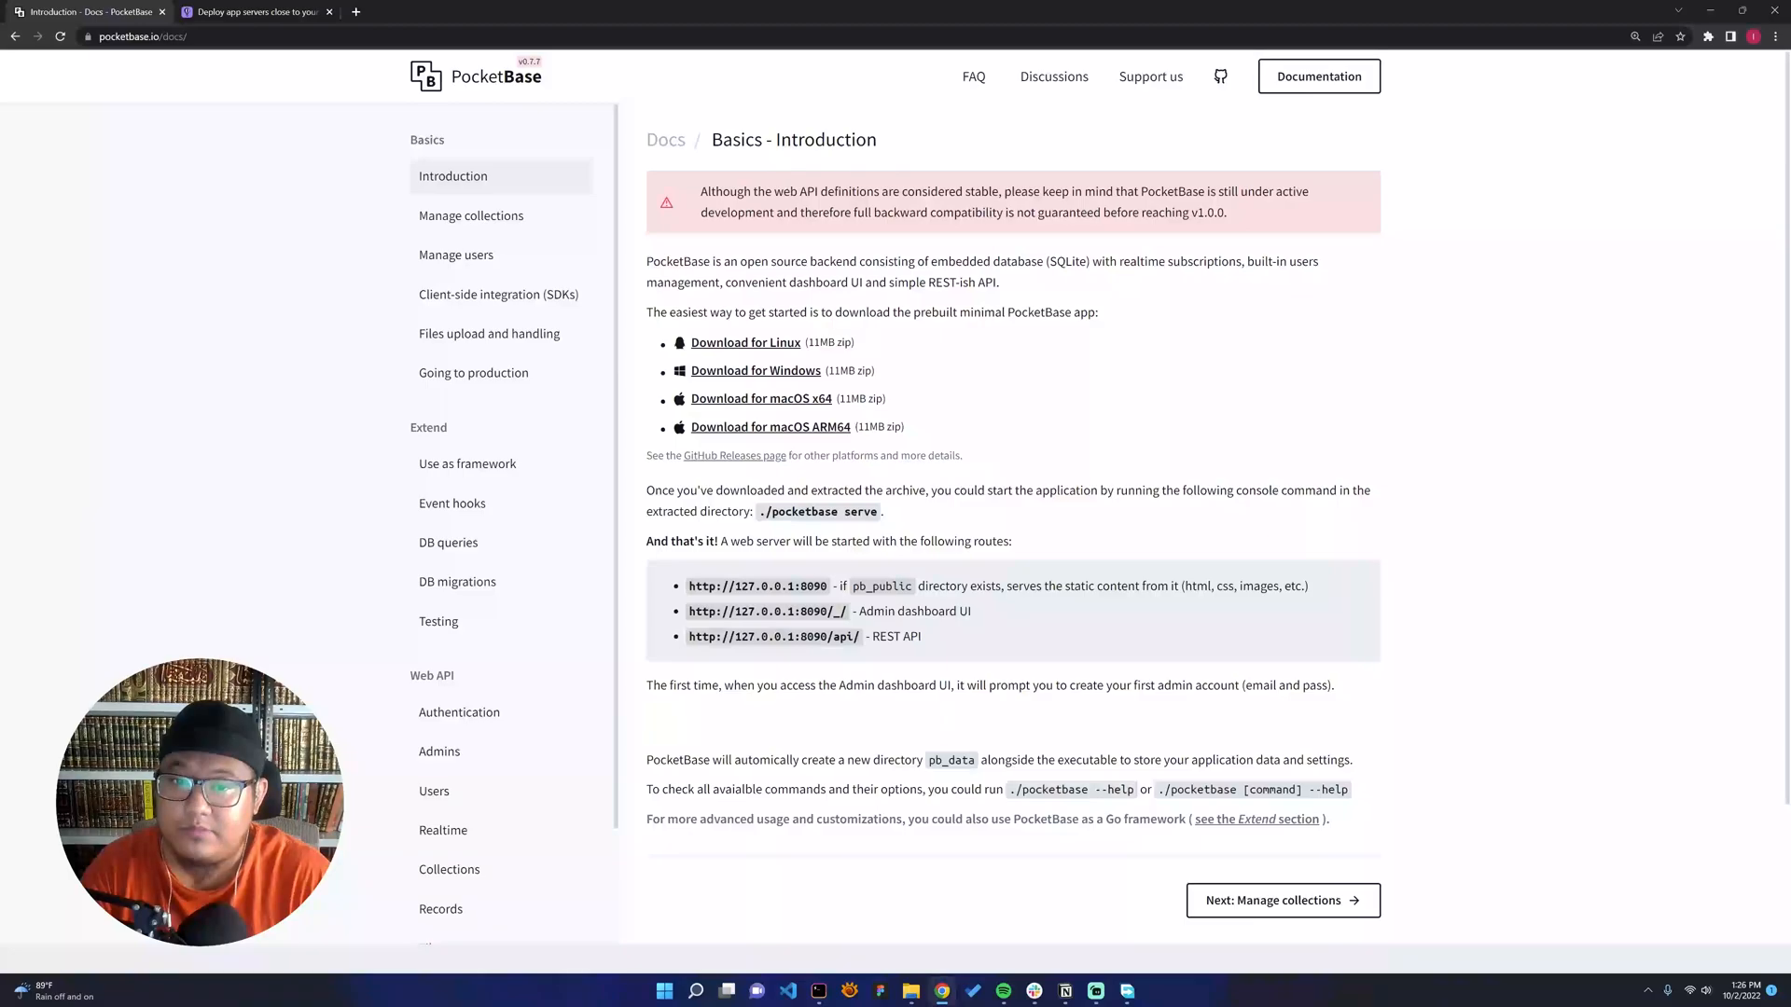
left_click(251, 12)
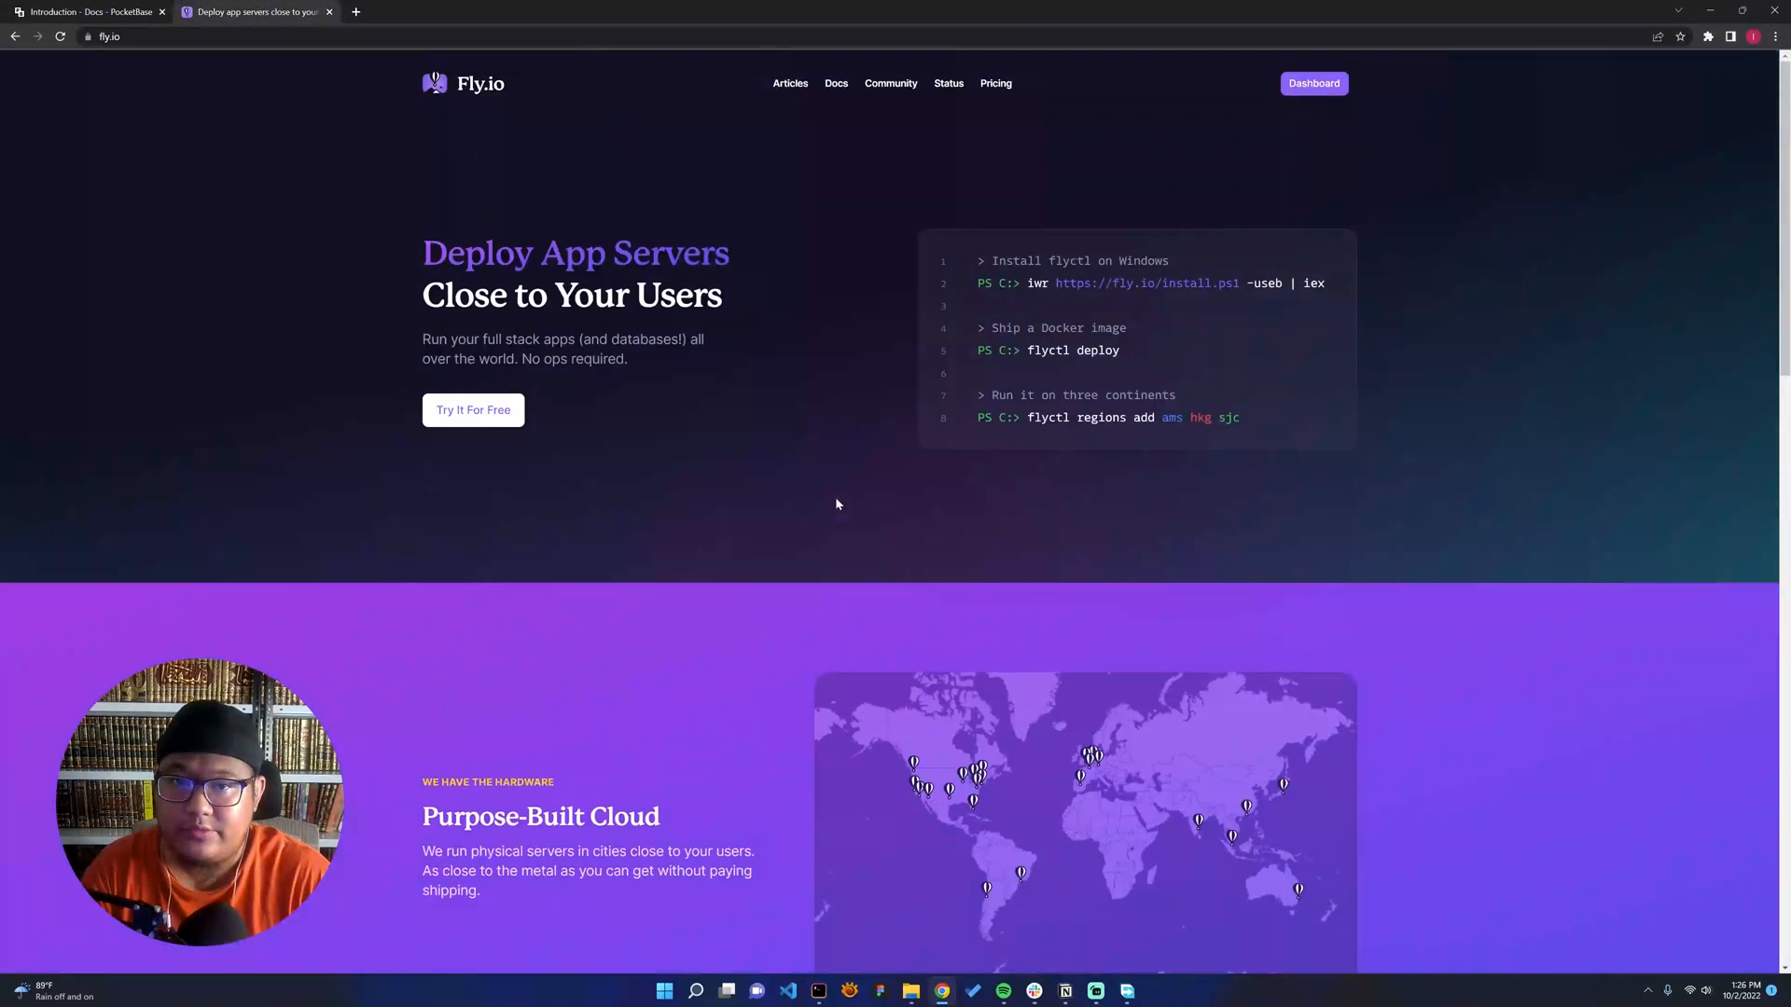
mouse_move(517, 119)
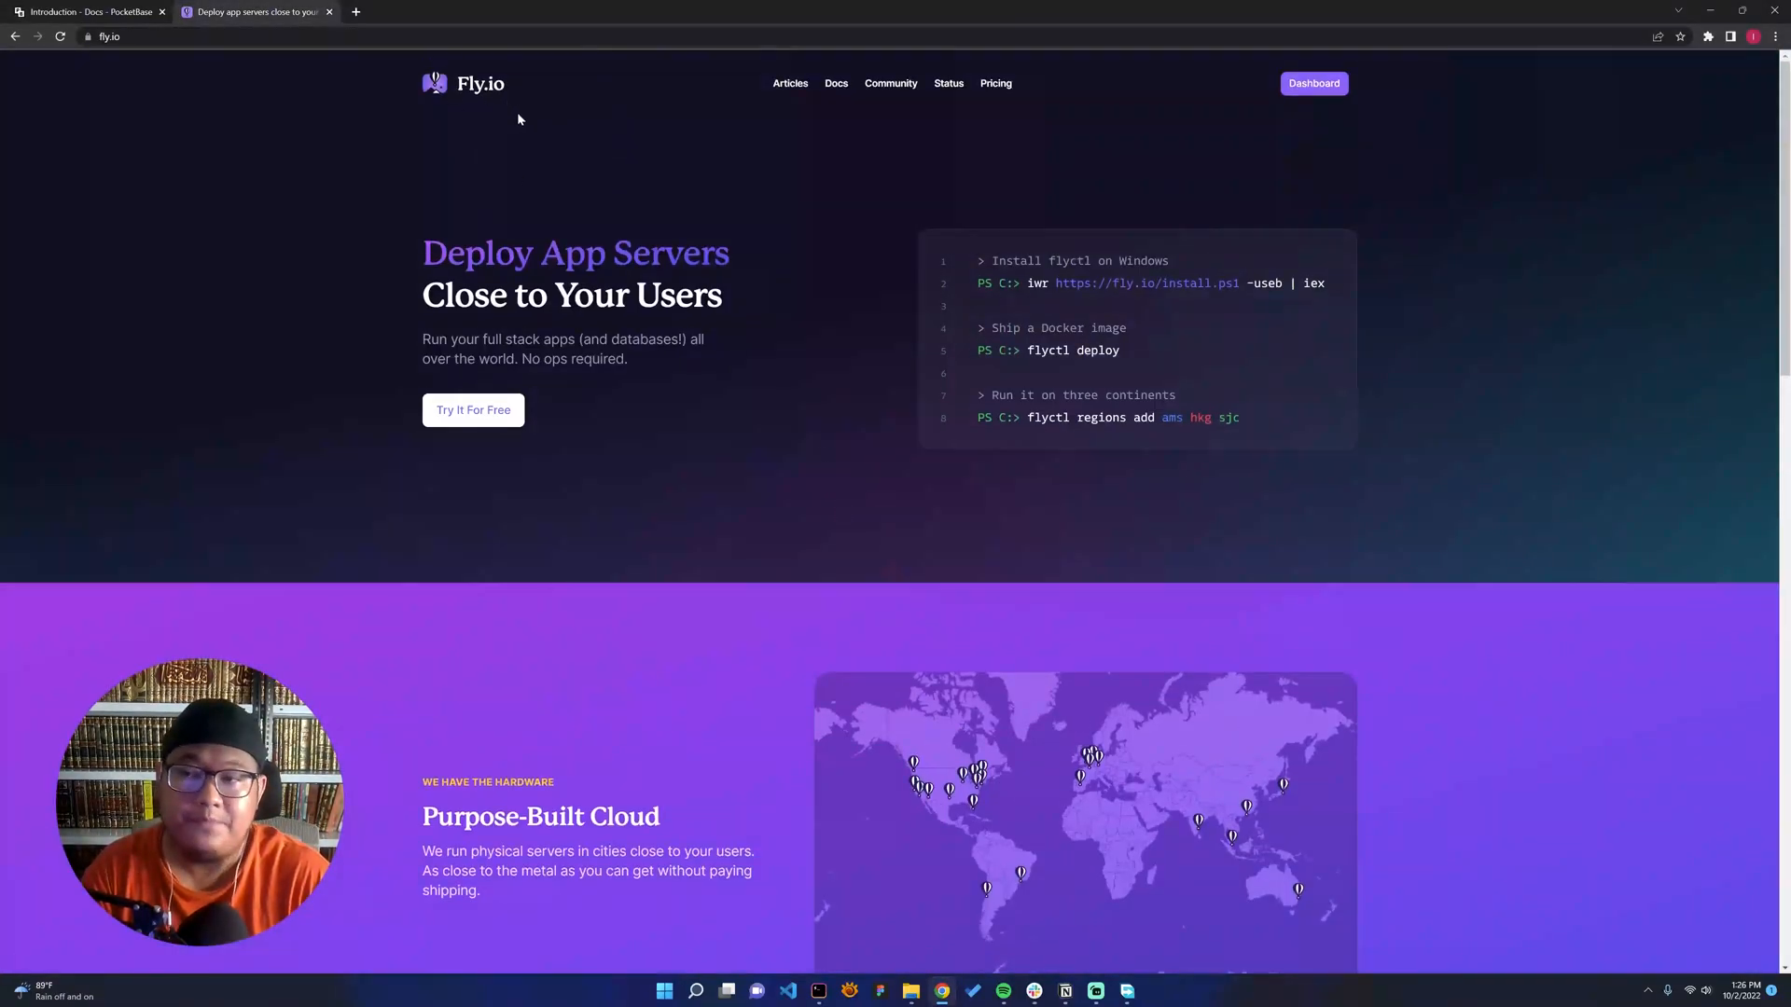
left_click(92, 11)
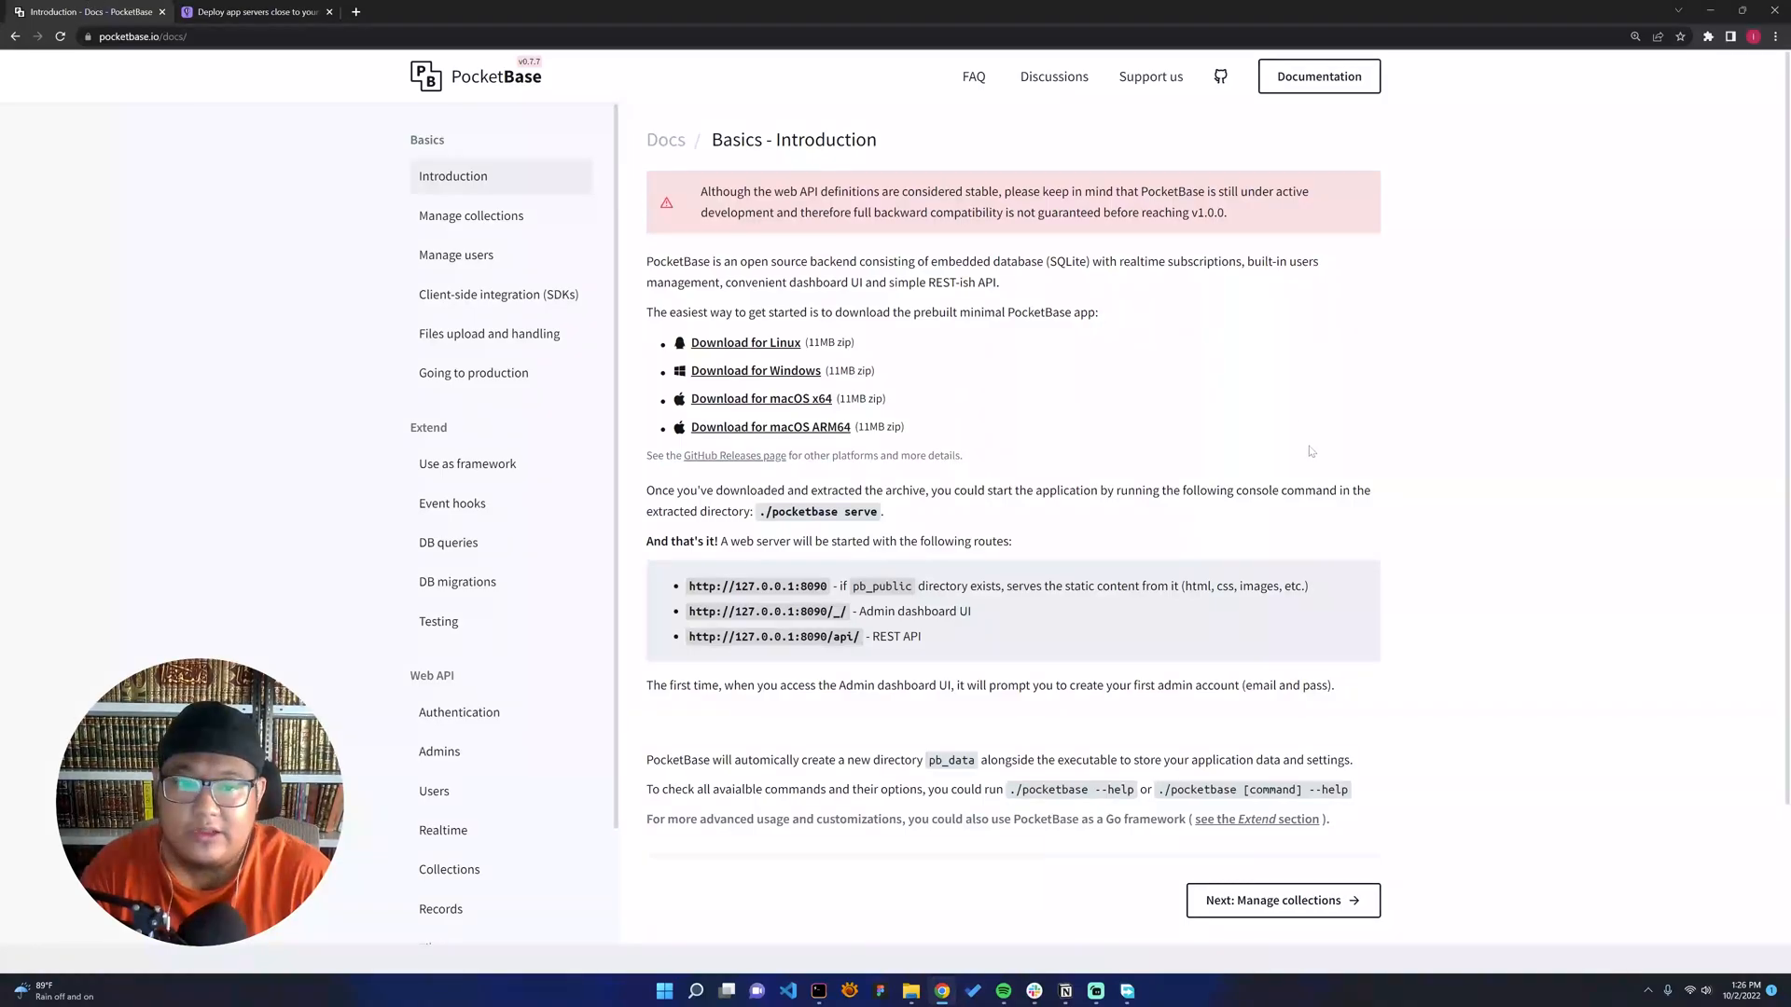
mouse_move(1149, 358)
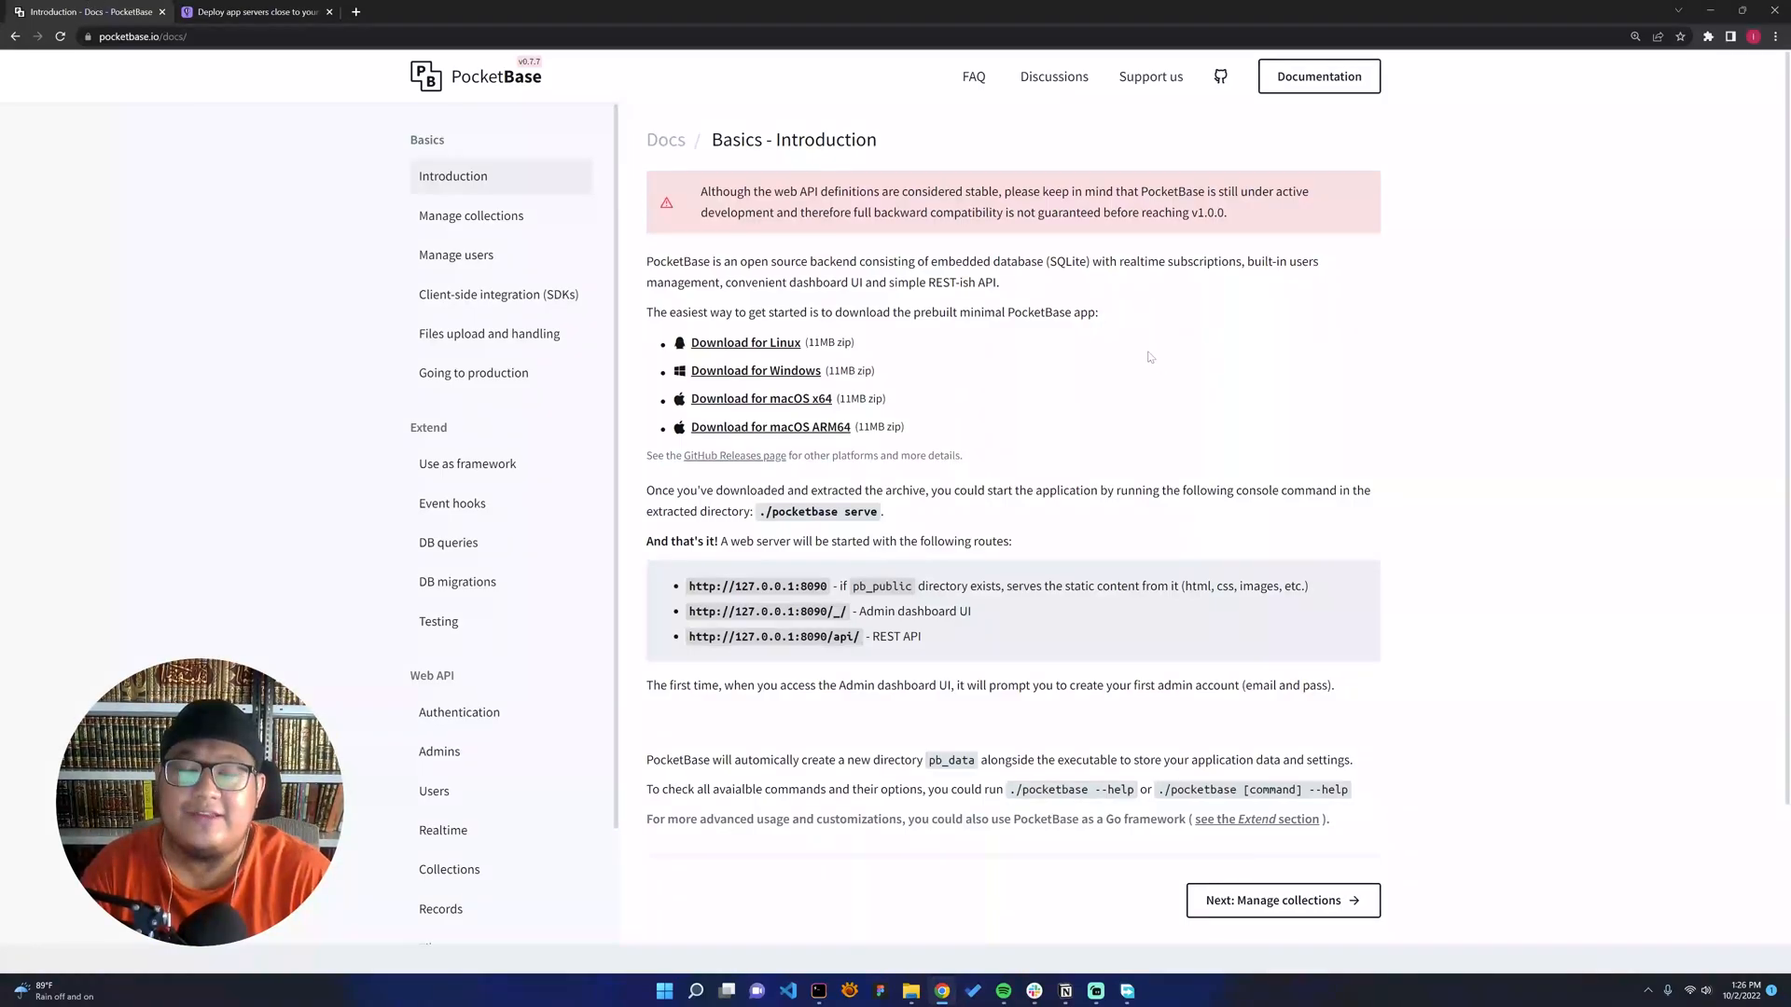